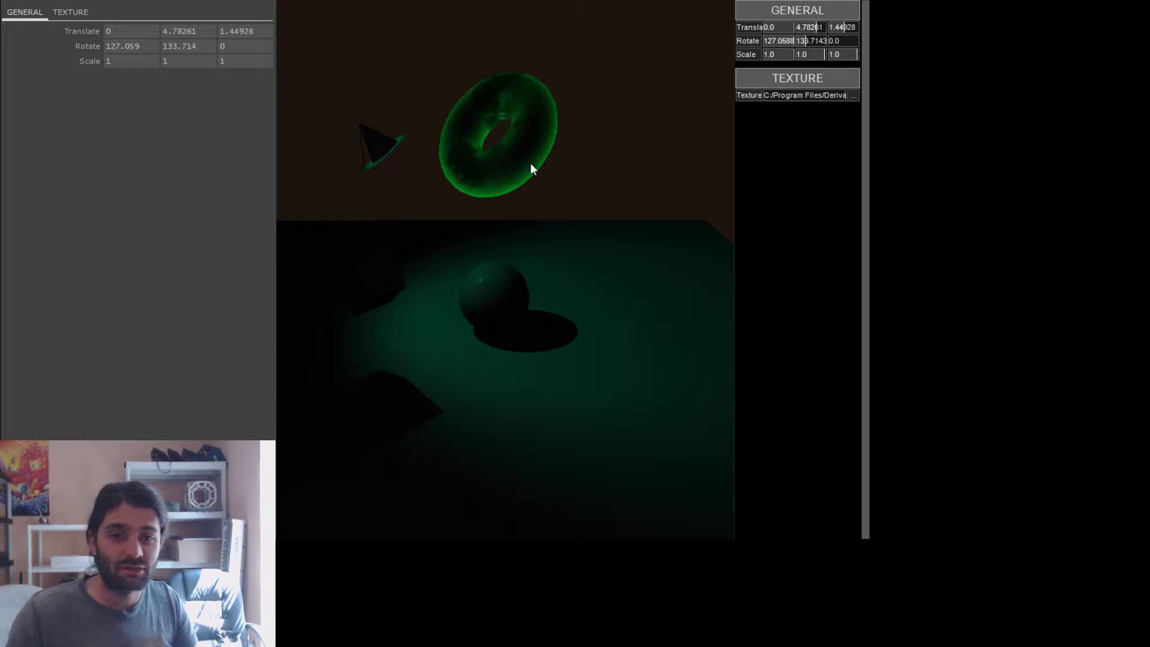
mouse_move(535, 255)
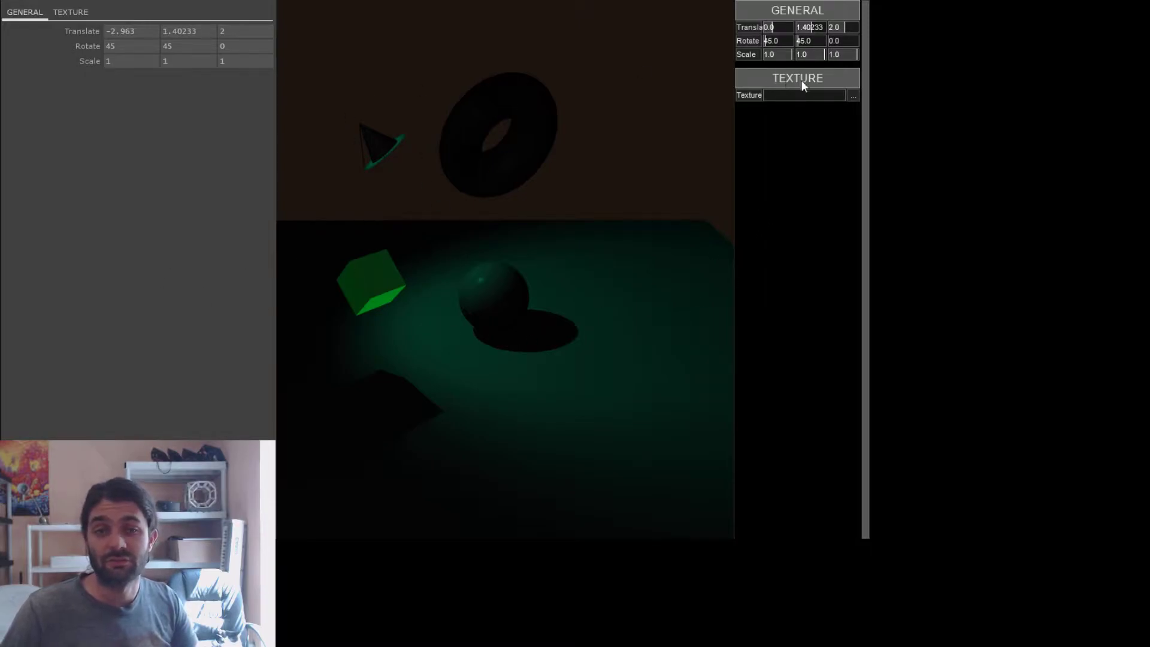
left_click(69, 12)
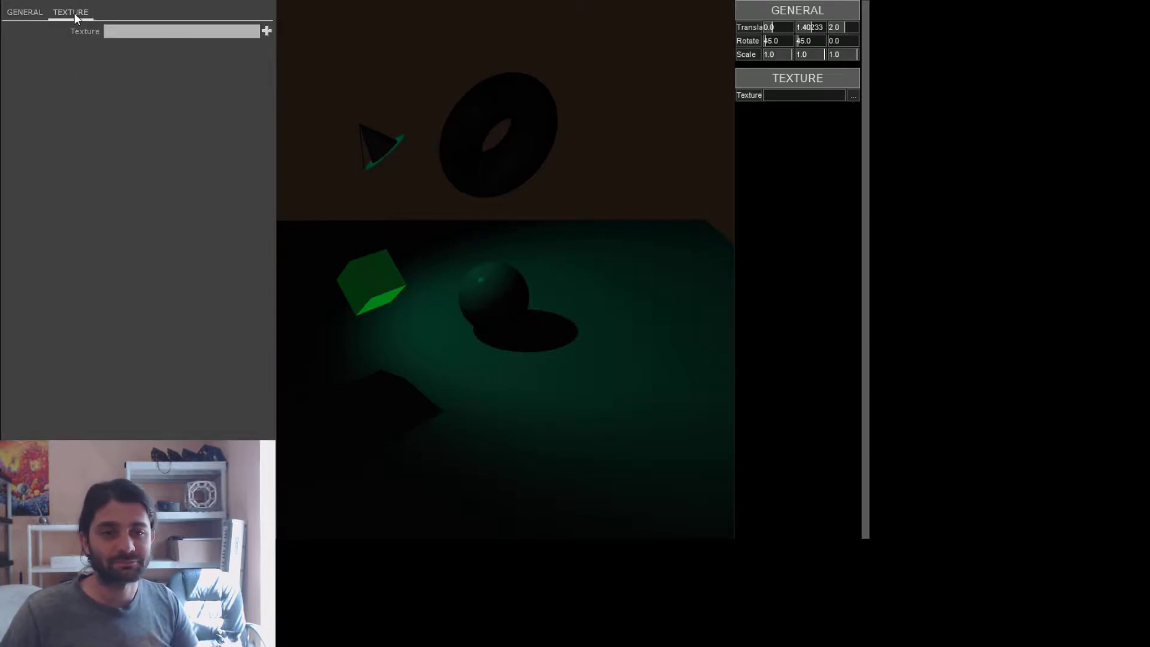
left_click(24, 12)
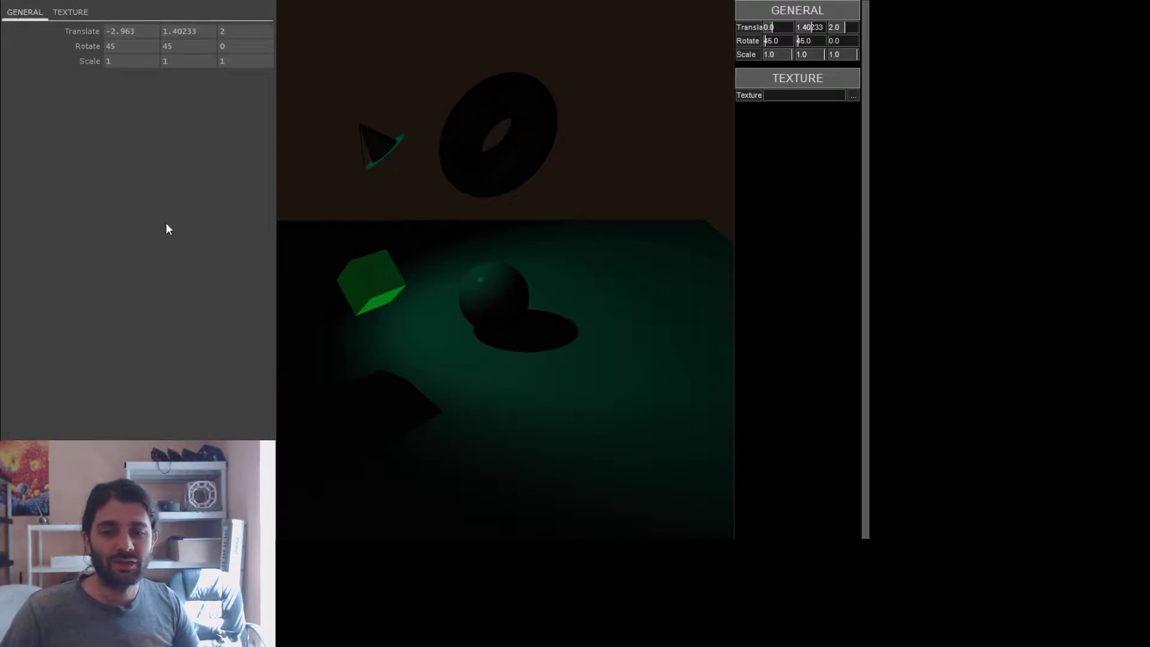
mouse_move(484, 222)
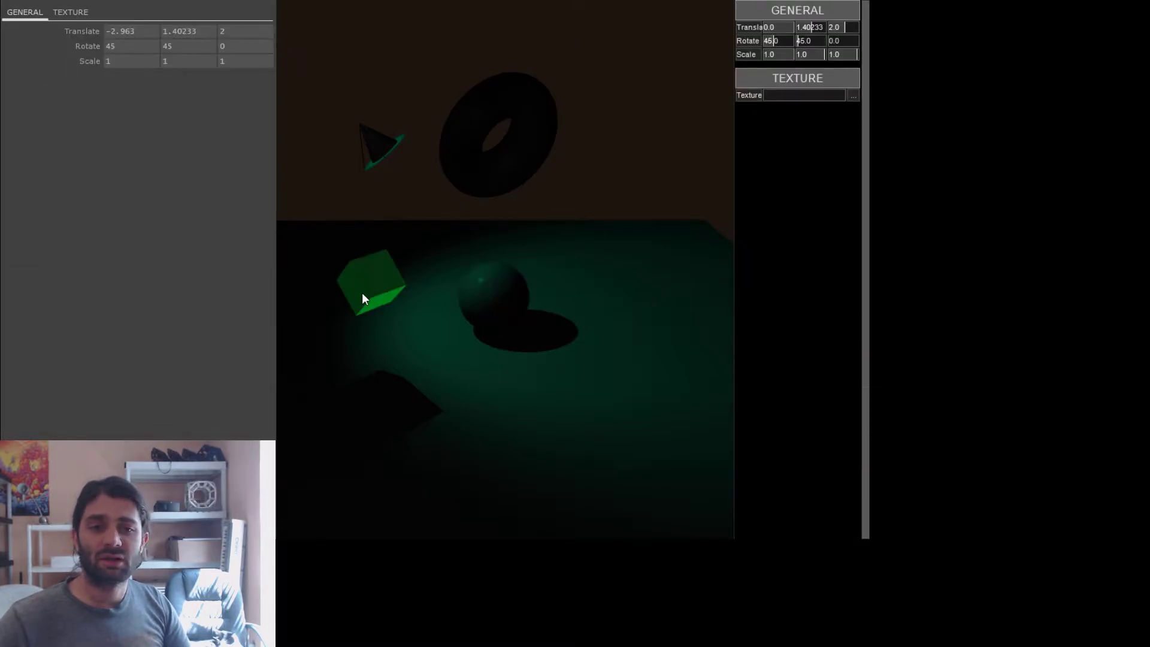
mouse_move(513, 331)
type("2")
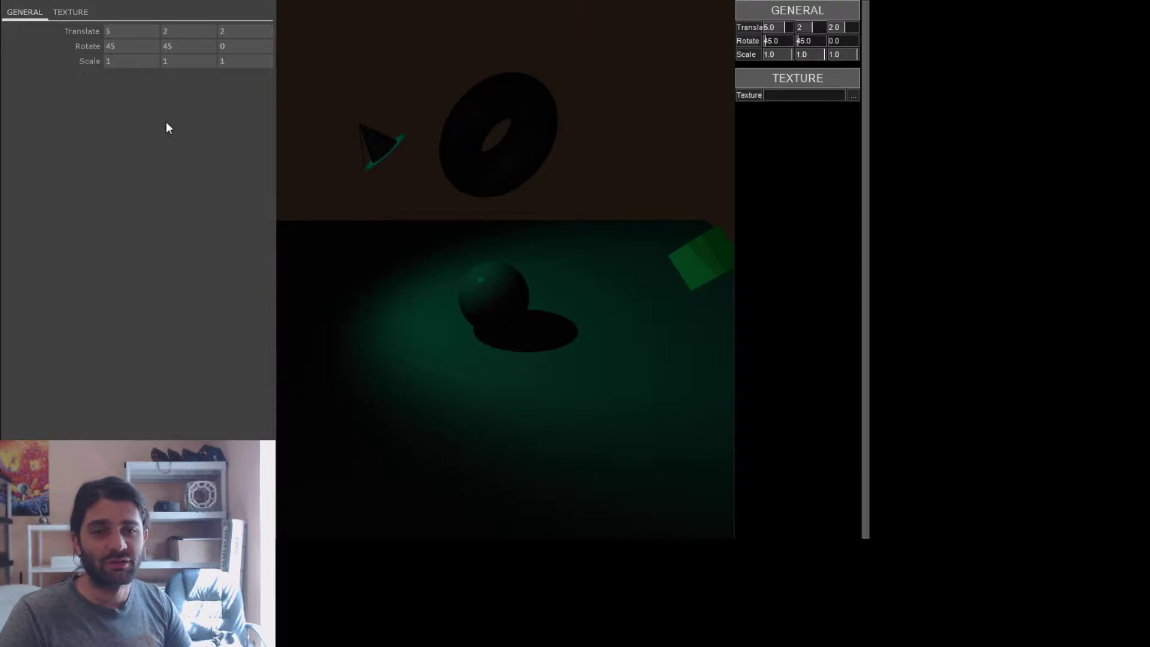
mouse_move(229, 134)
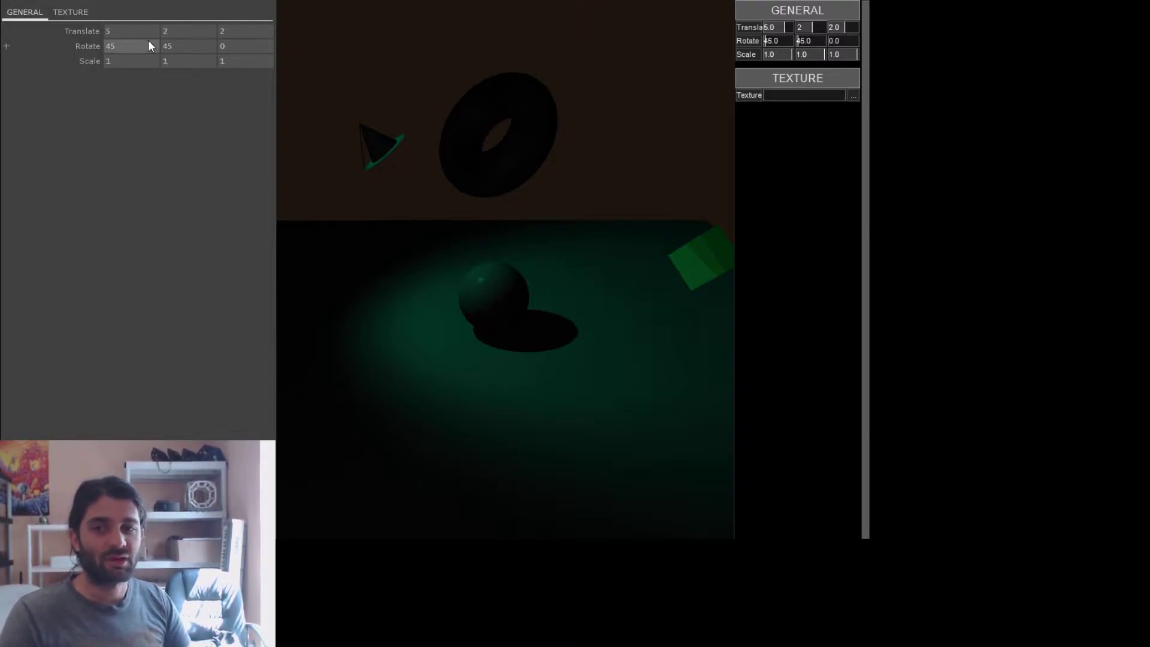
Step: Set the cube's Translate X to 0, then -3, and finally 3
type("0")
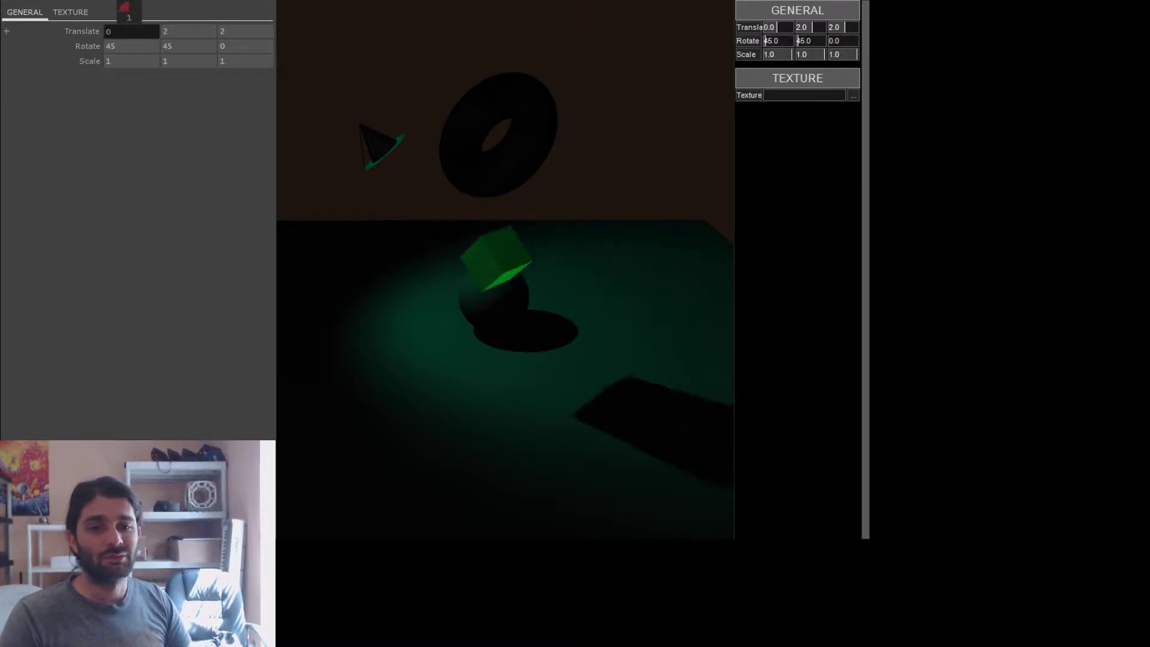
type("-3")
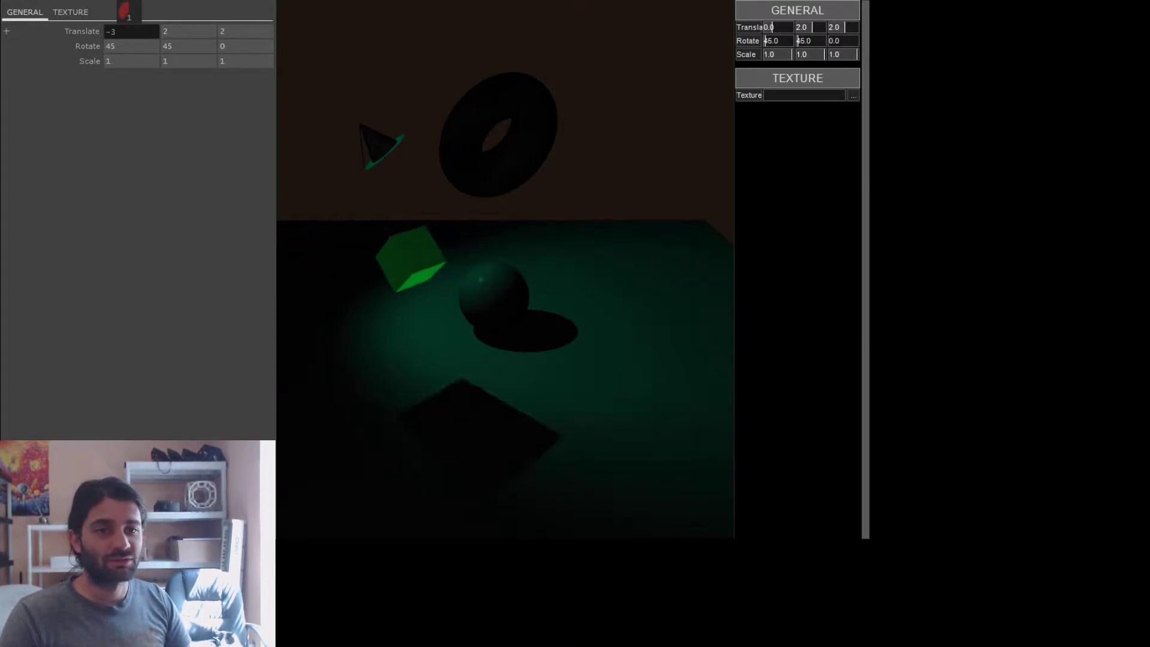
type("3")
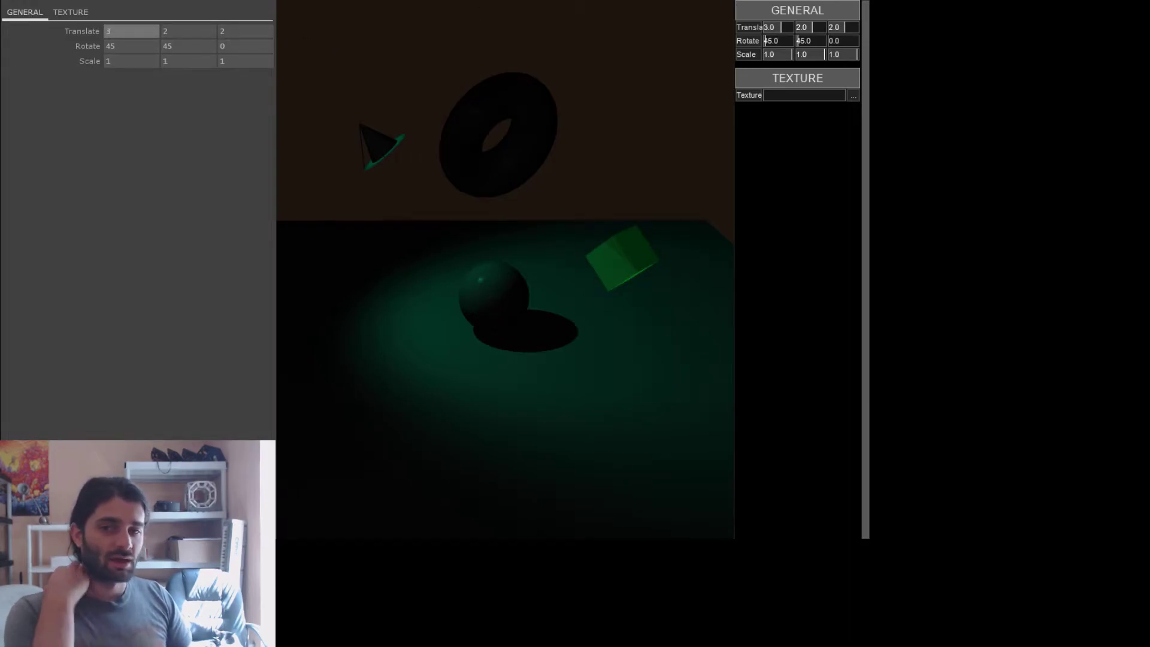
Step: Widen the UberGUI panel and set a cube translate value to 3.33333
left_click_drag(734, 132, 693, 131)
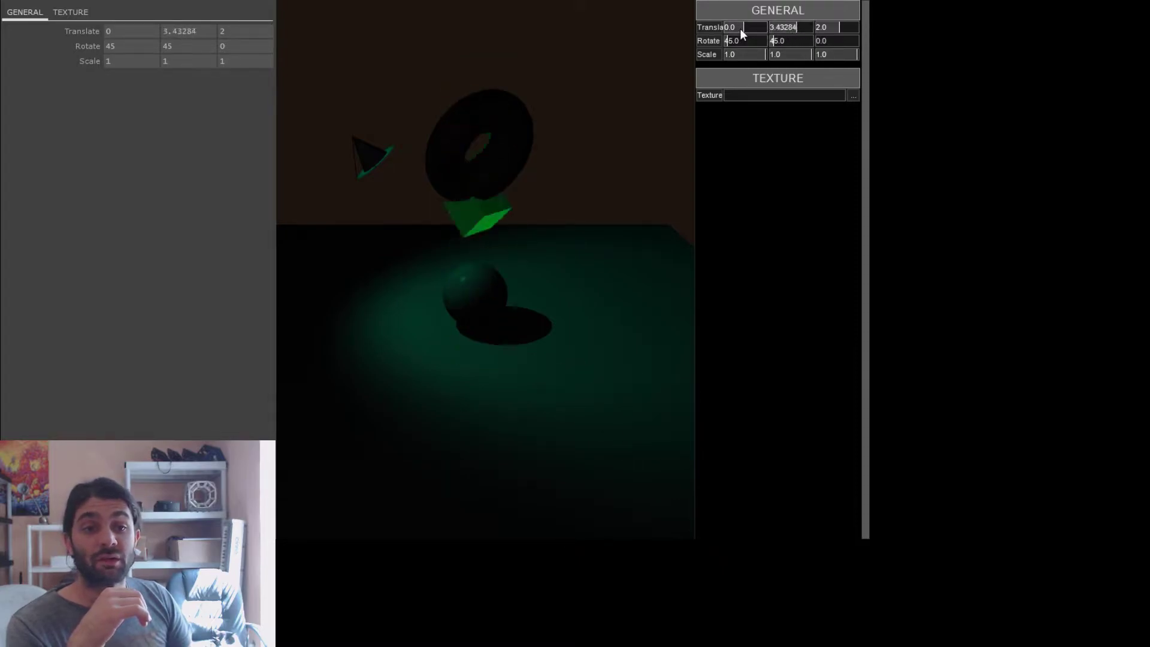
type("3.33333")
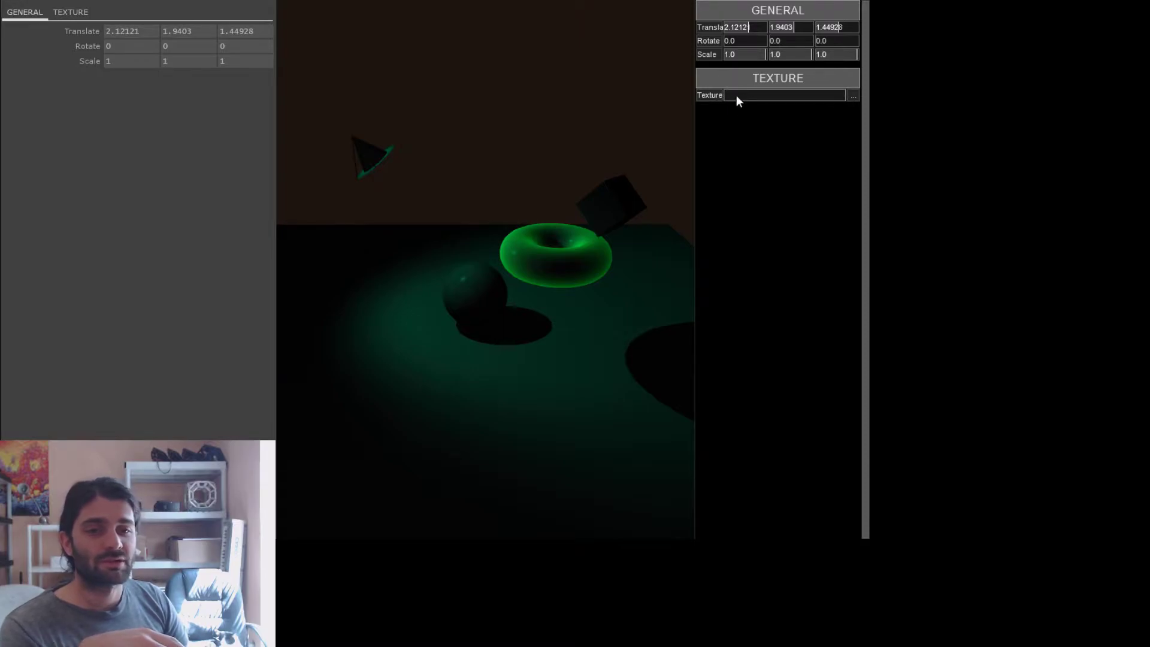
Step: Show the torus's TEXTURE page with its empty Texture parameter
left_click(69, 12)
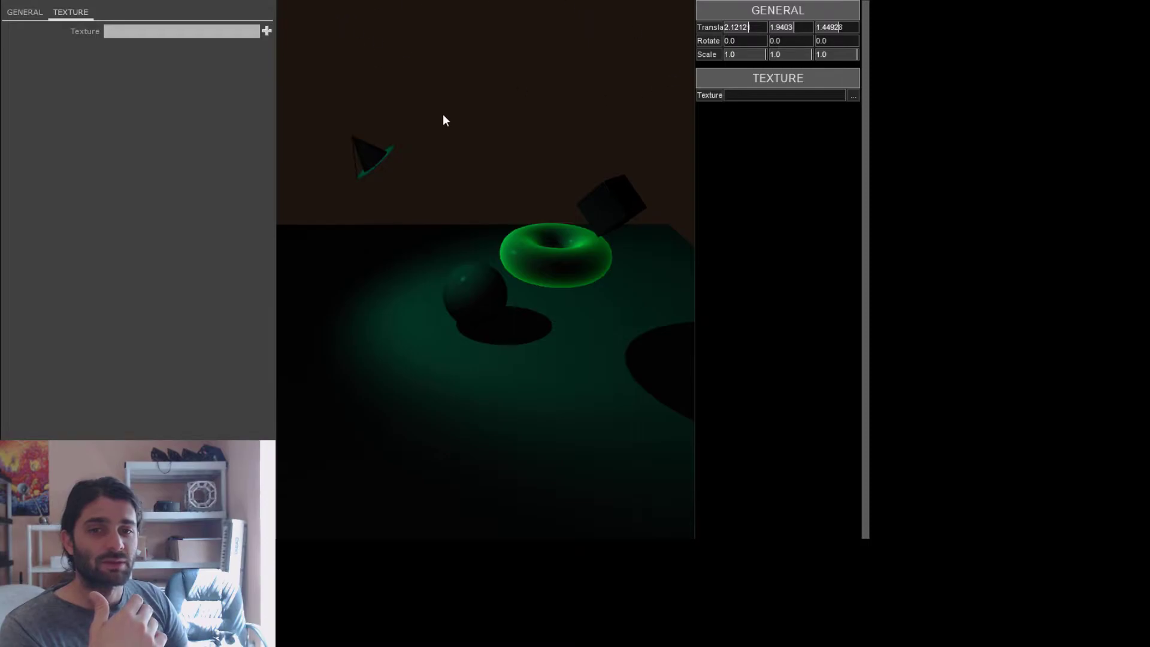
mouse_move(428, 79)
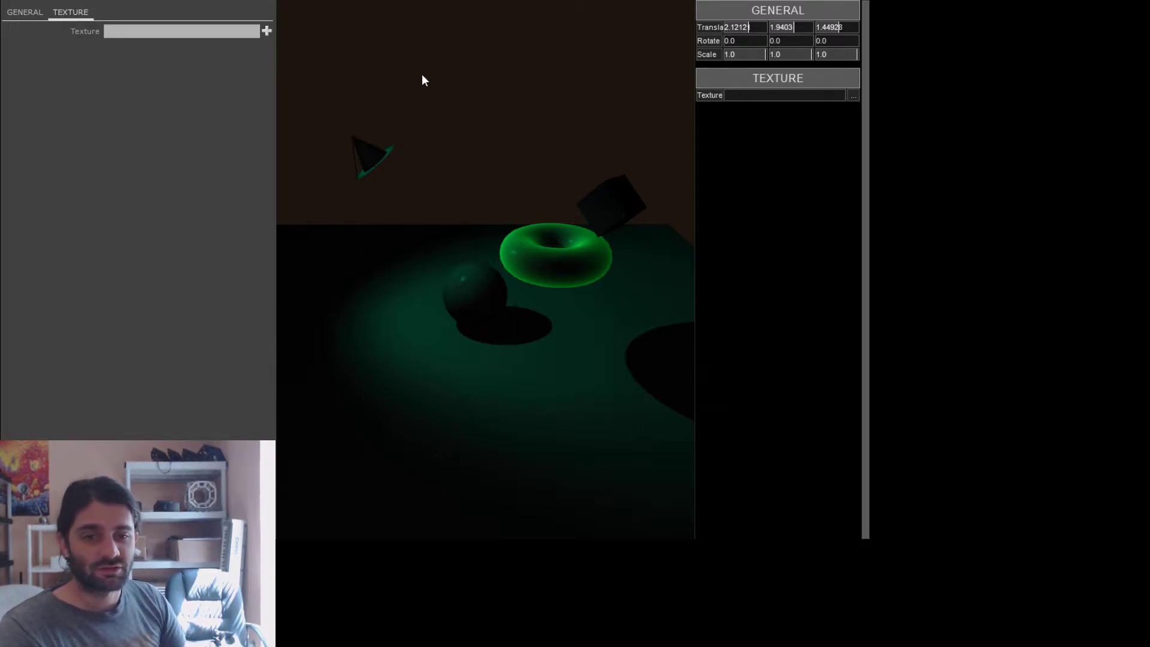
mouse_move(487, 163)
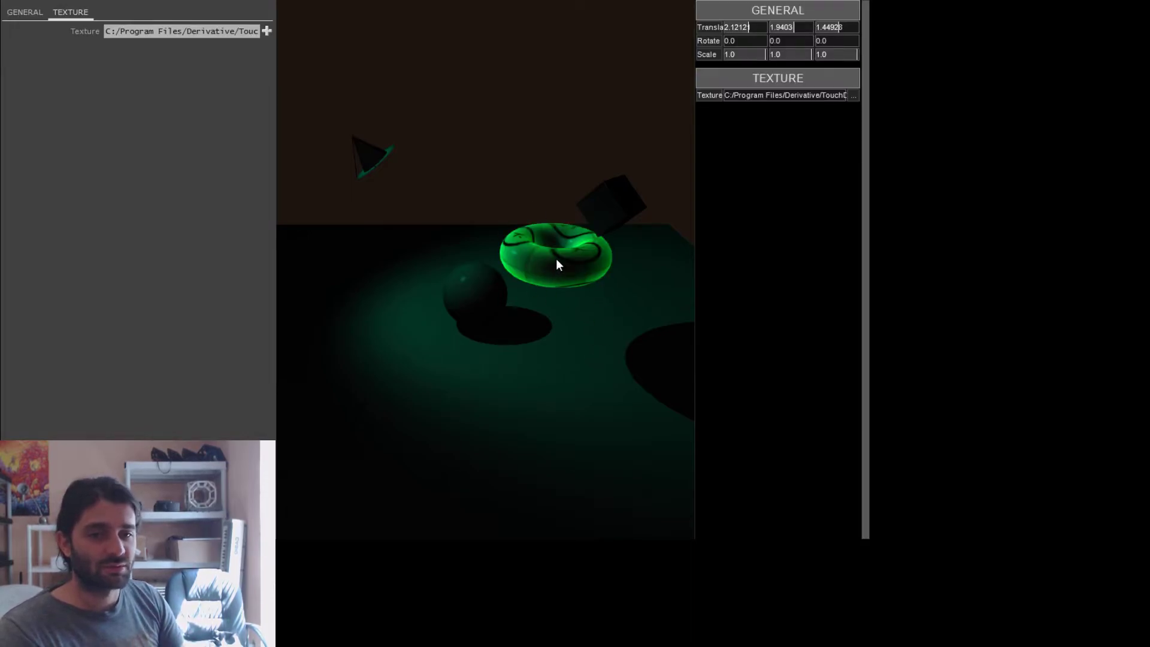
mouse_move(555, 285)
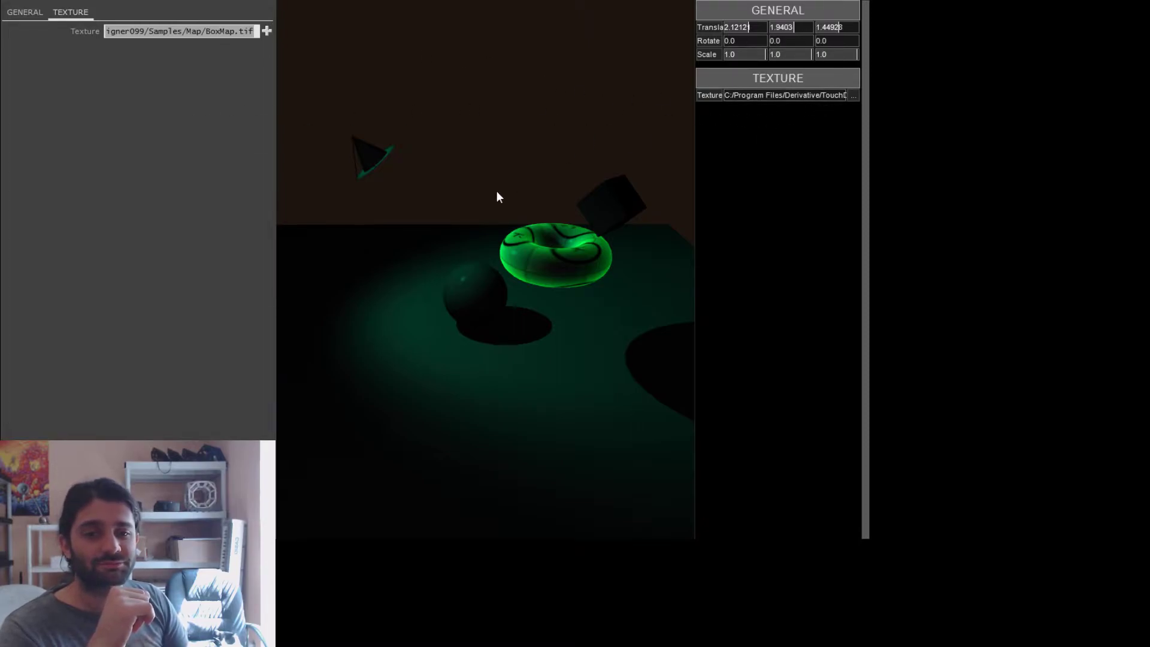
mouse_move(542, 214)
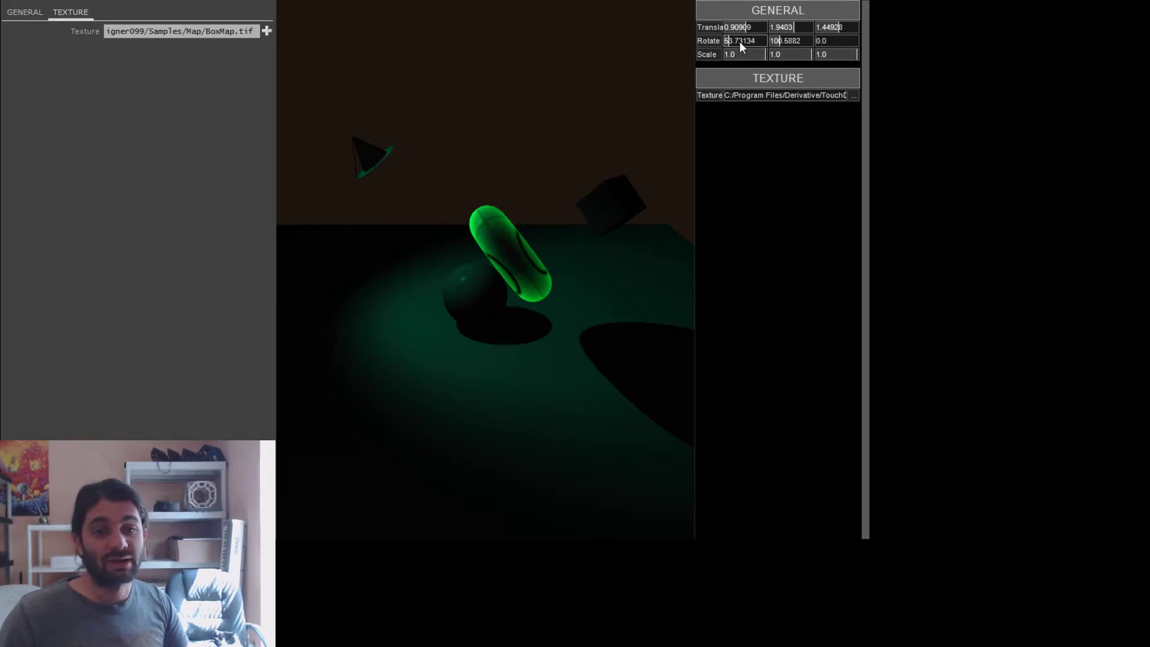
Step: Ladder-drag the torus's Rotate field in the GENERAL section
left_click_drag(741, 40, 748, 40)
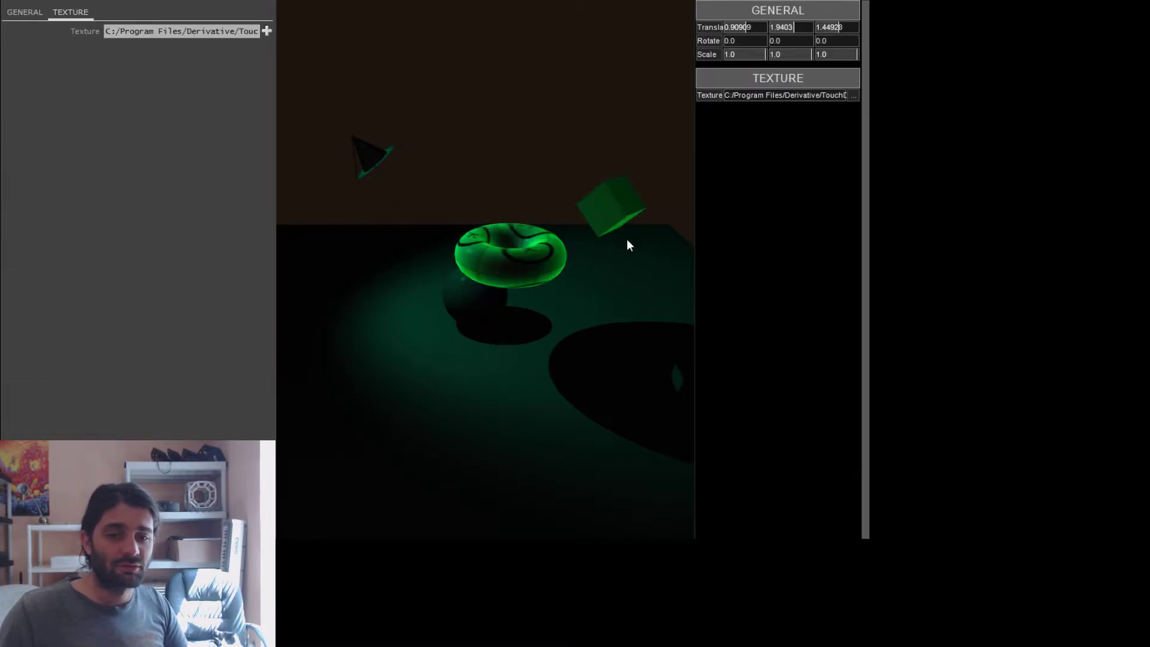
mouse_move(679, 68)
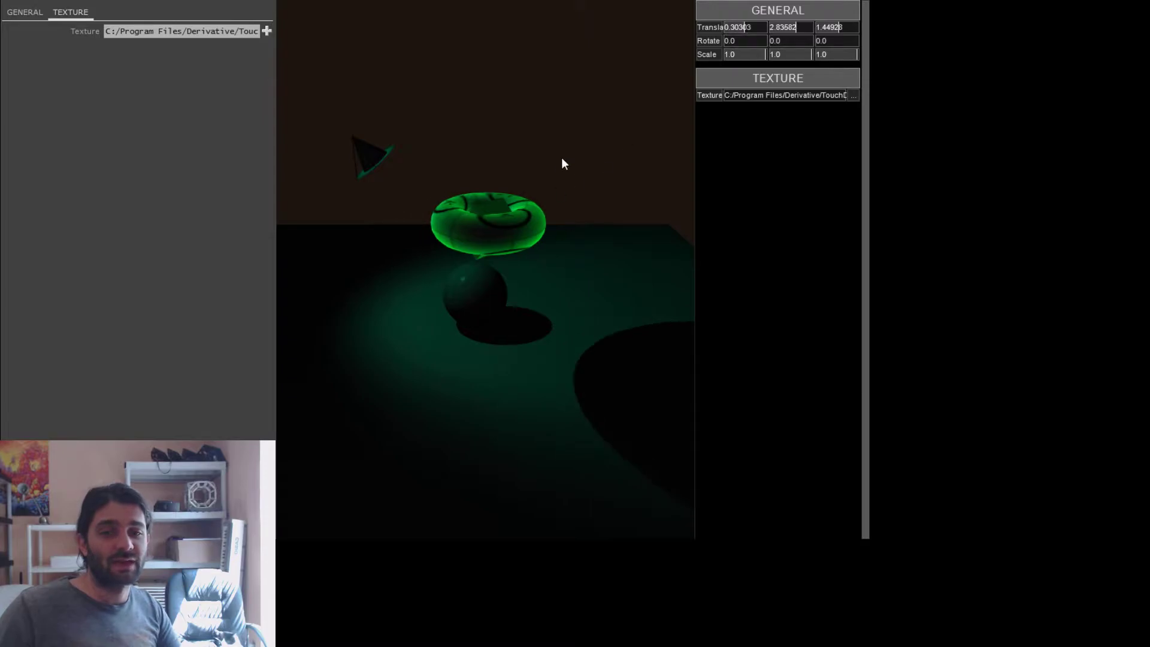
mouse_move(663, 37)
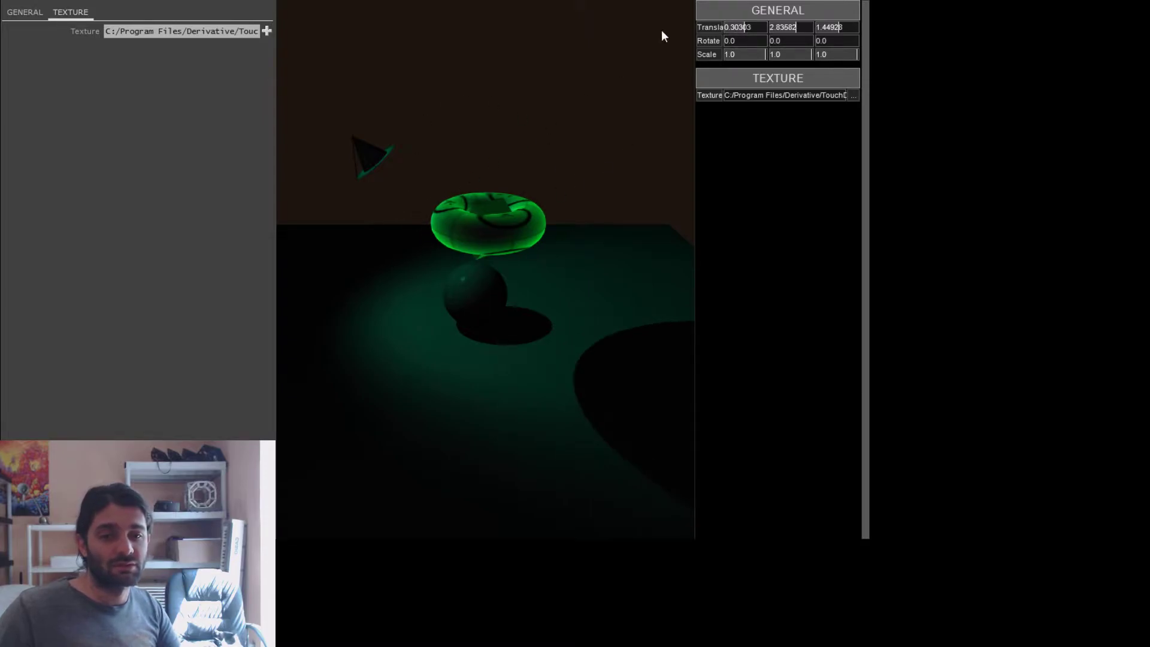
Step: Enter a new Translate Y value for the torus
left_click(788, 27)
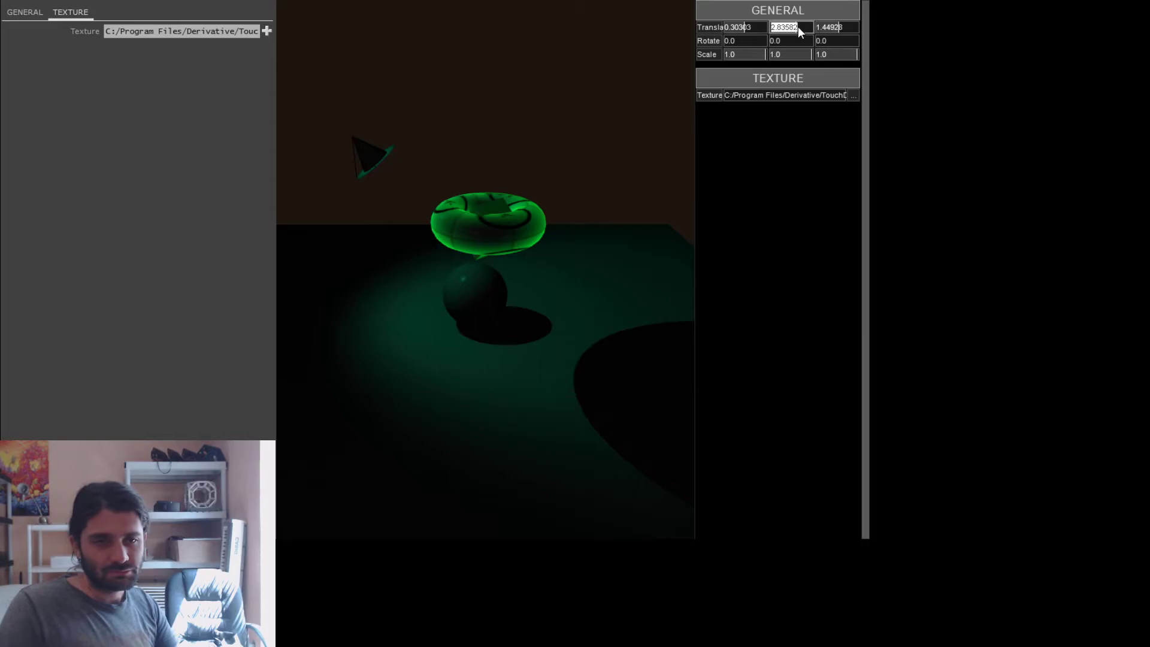
type("53731")
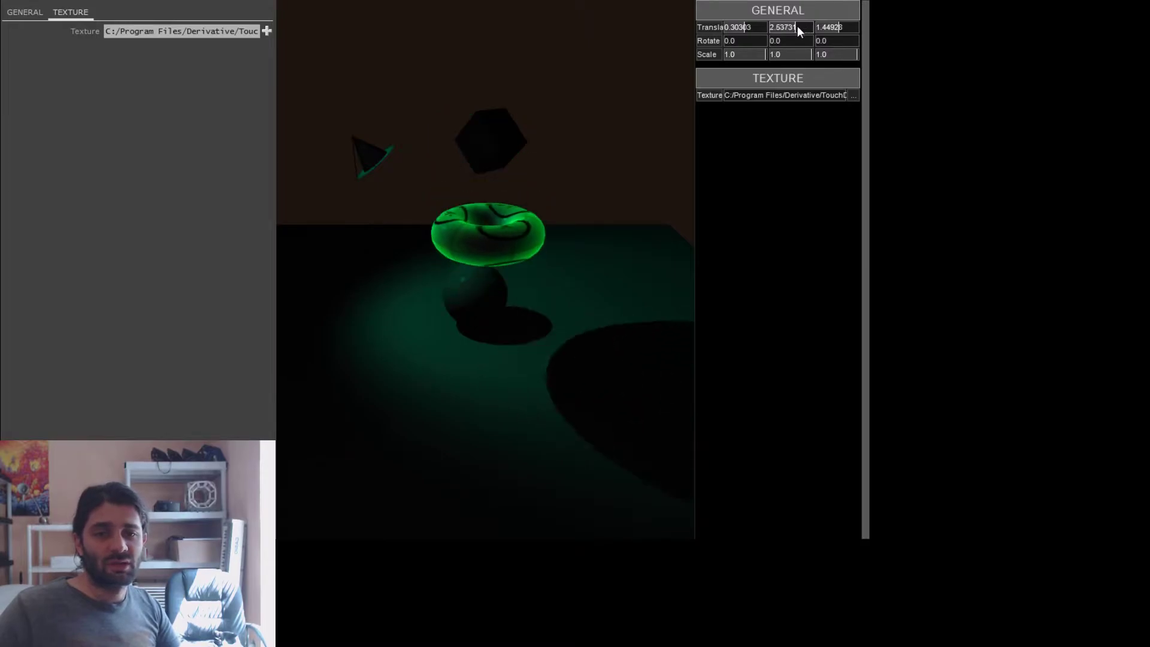
Step: Raise the spotlight via Translate Y 3.0303 and narrow its cone angle to about 39
type("3.0303")
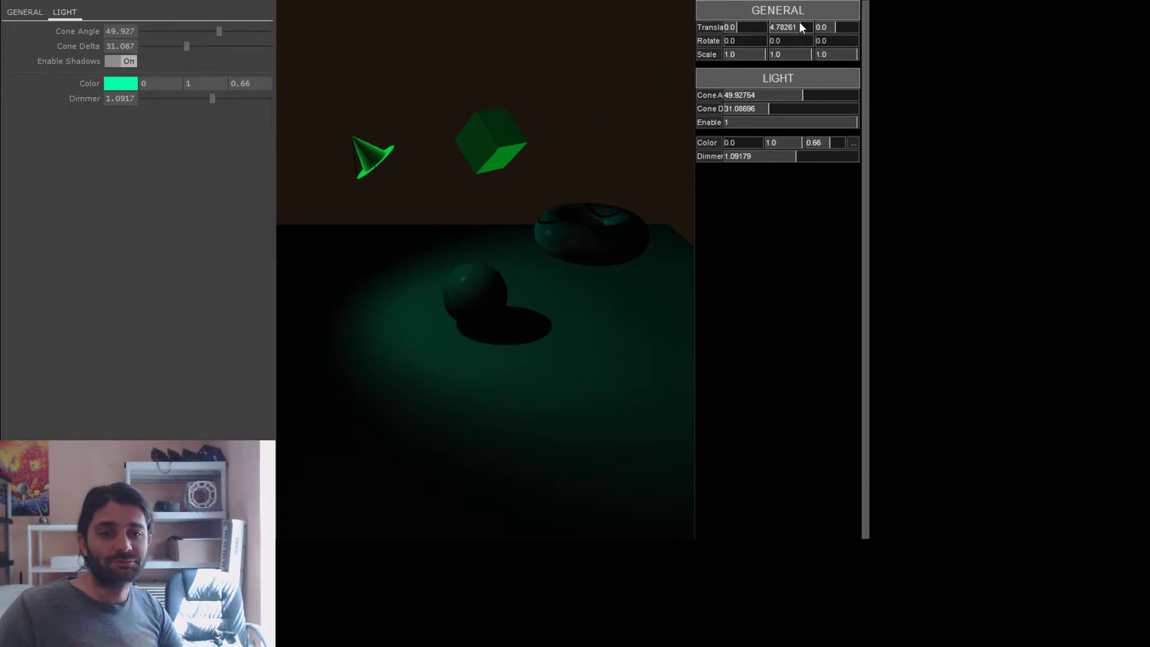
left_click_drag(788, 27, 800, 26)
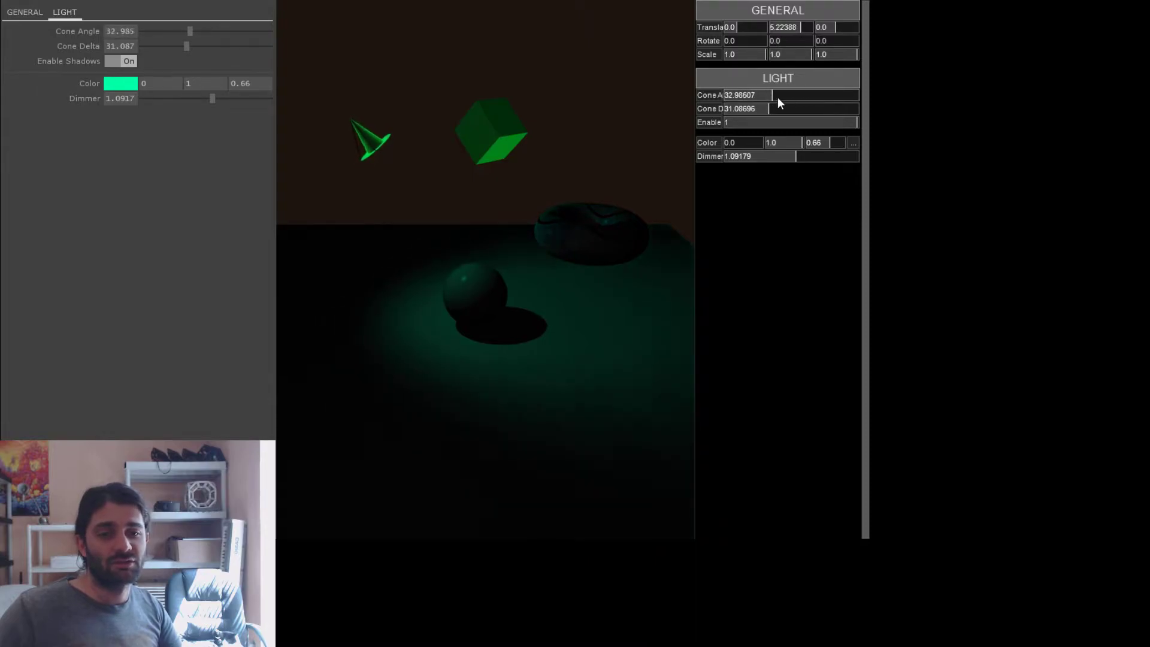
left_click_drag(772, 95, 783, 95)
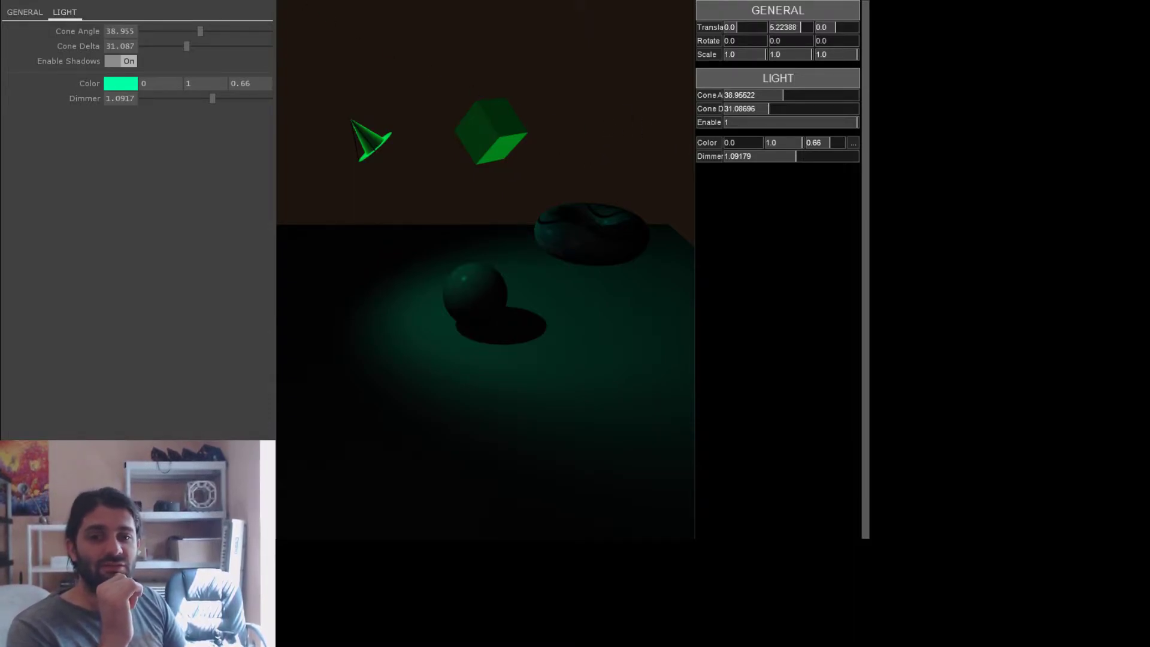
mouse_move(436, 254)
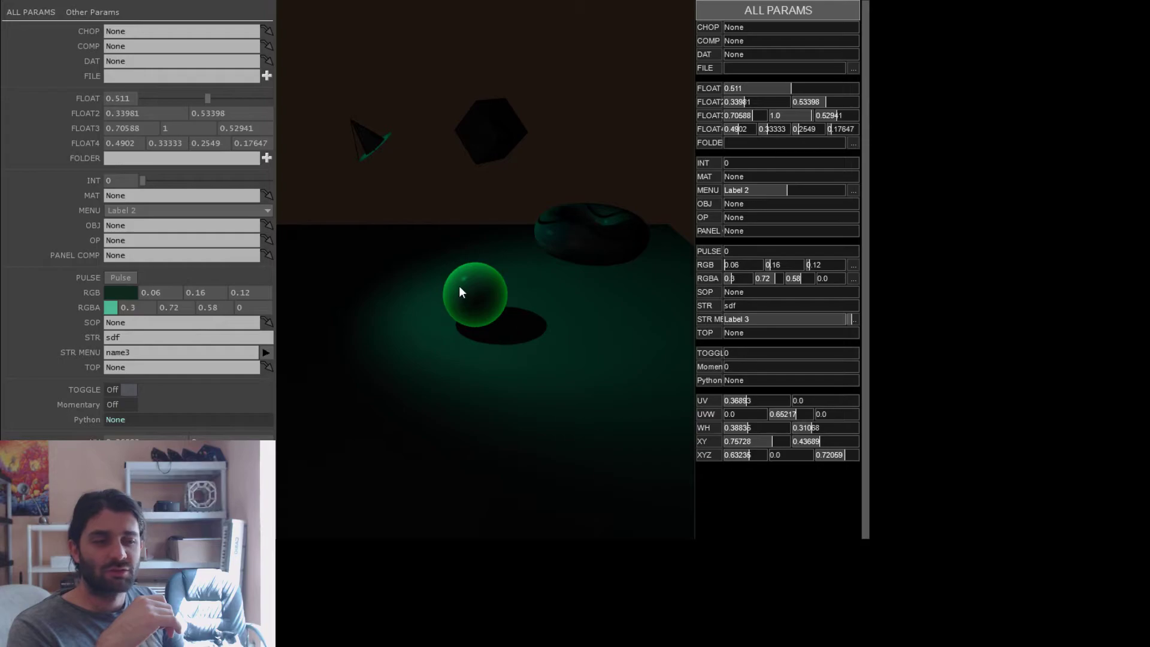
mouse_move(483, 340)
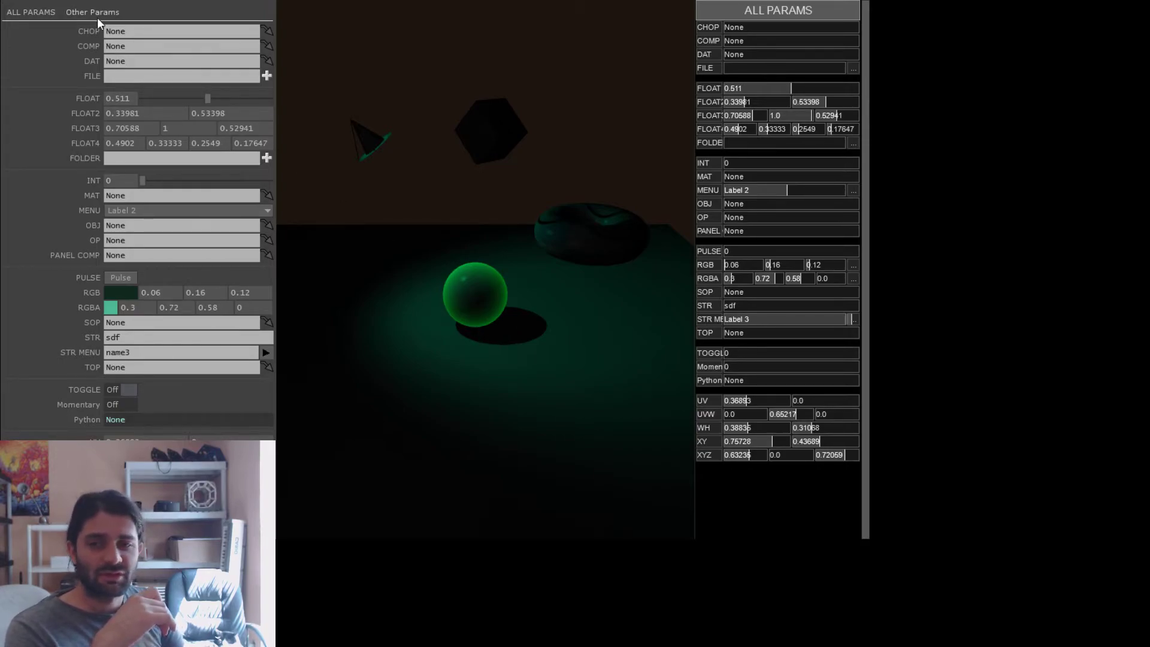
Step: Select the sphere to mirror its ALL PARAMS custom page
left_click(92, 12)
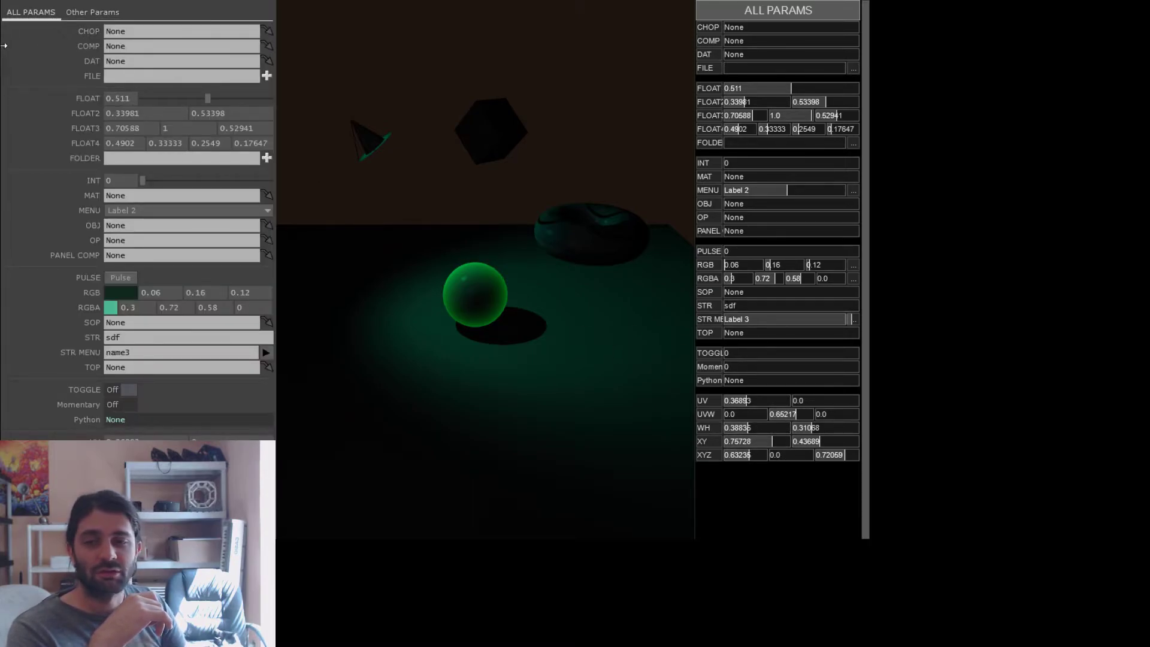
left_click(92, 12)
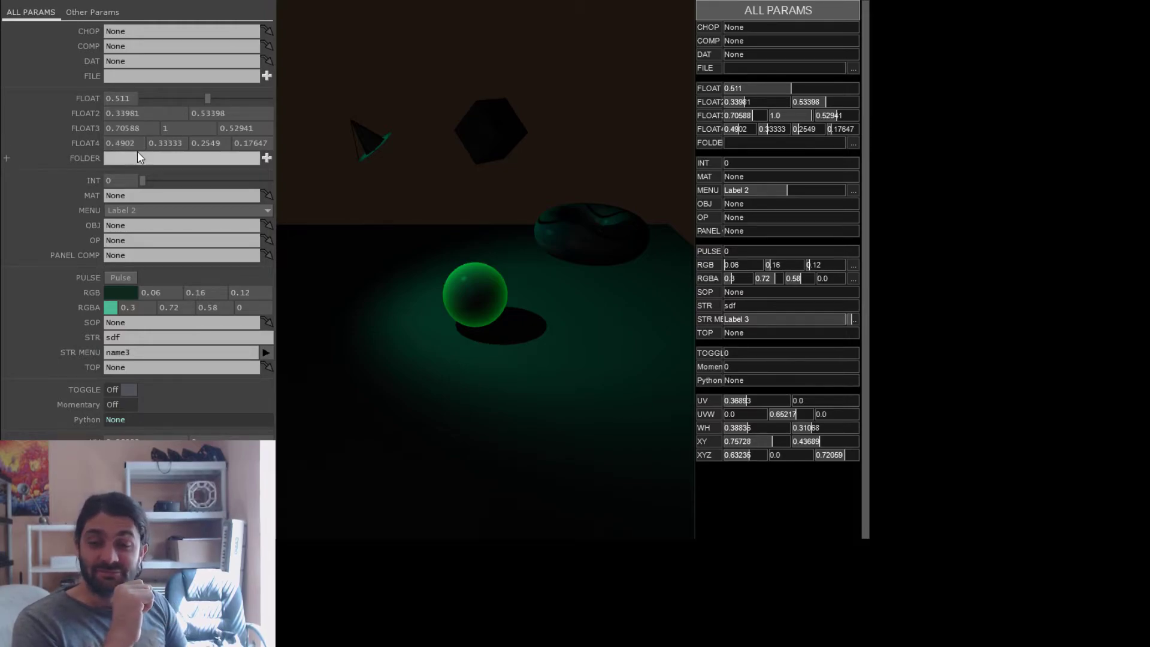
Step: Lower the sphere's Float to 0.239 and set Int to 1
left_click_drag(207, 98, 173, 97)
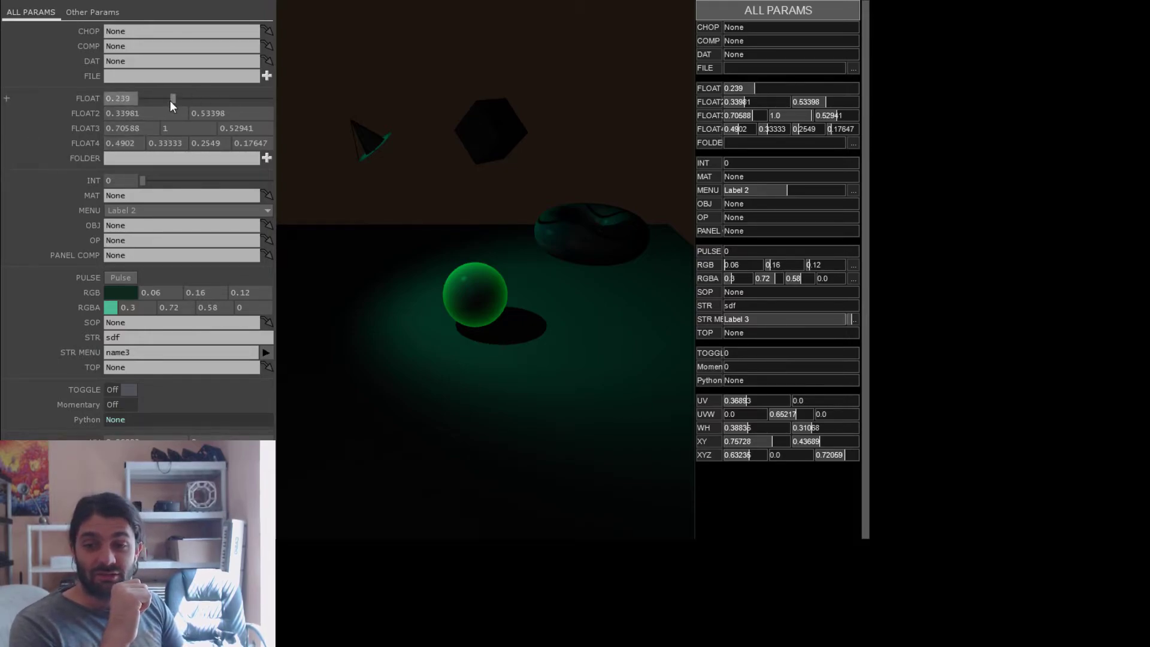
right_click(206, 113)
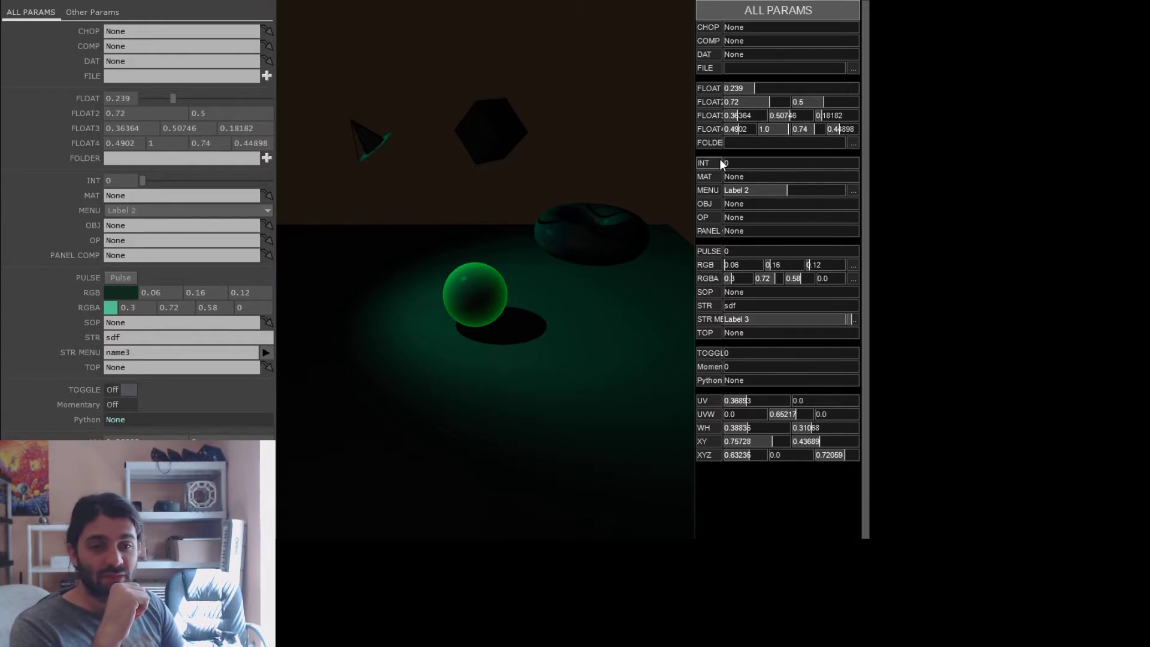
left_click(791, 162)
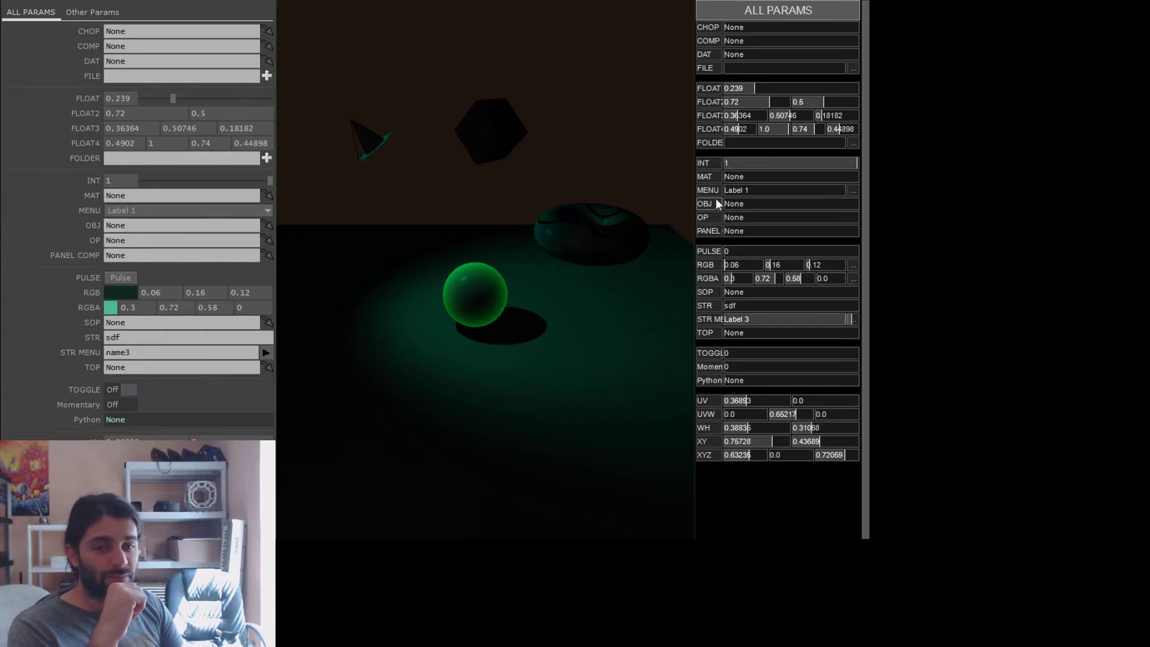
Step: Cycle the Menu parameter through labels, ending on Label 1
left_click(853, 190)
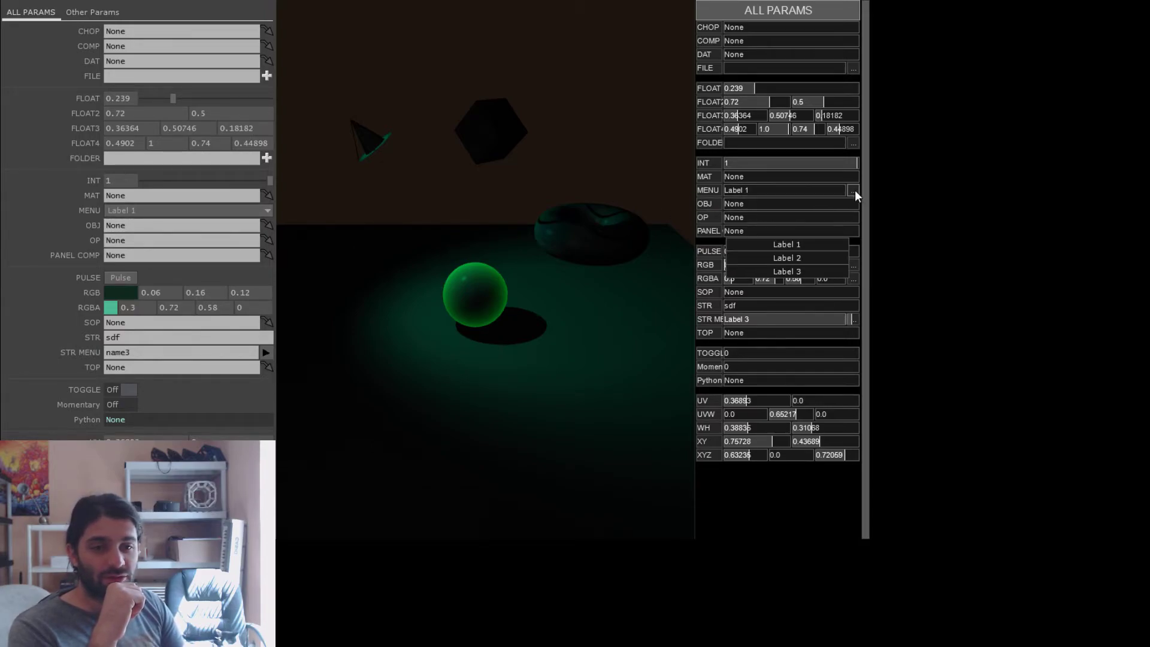
left_click(786, 258)
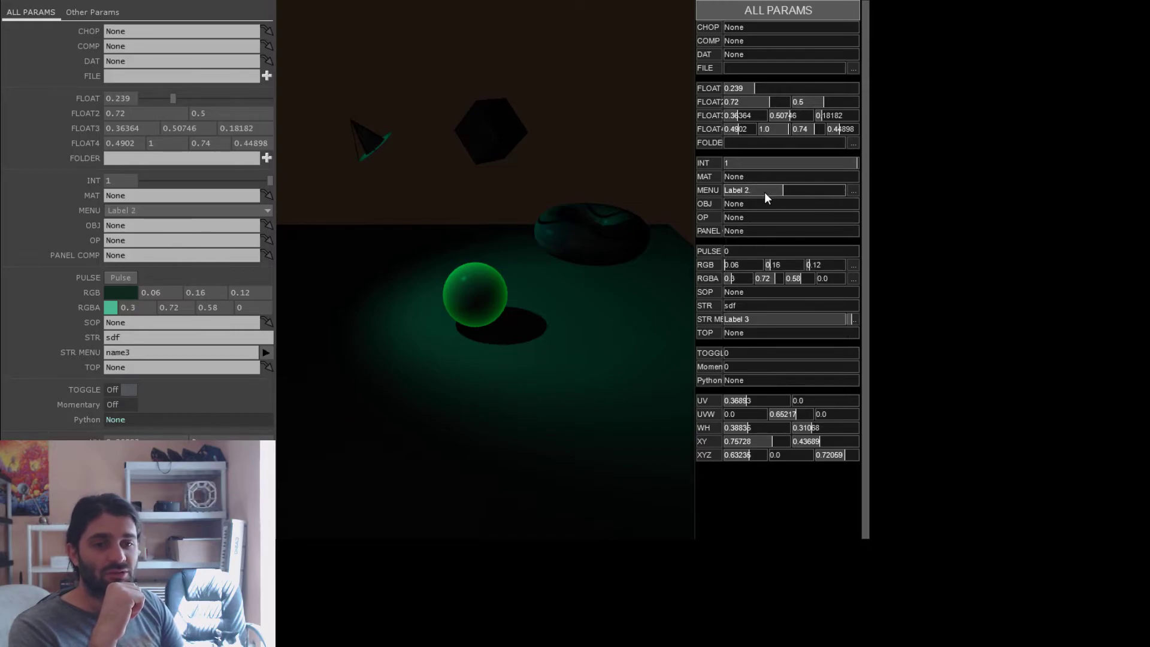
left_click(777, 190)
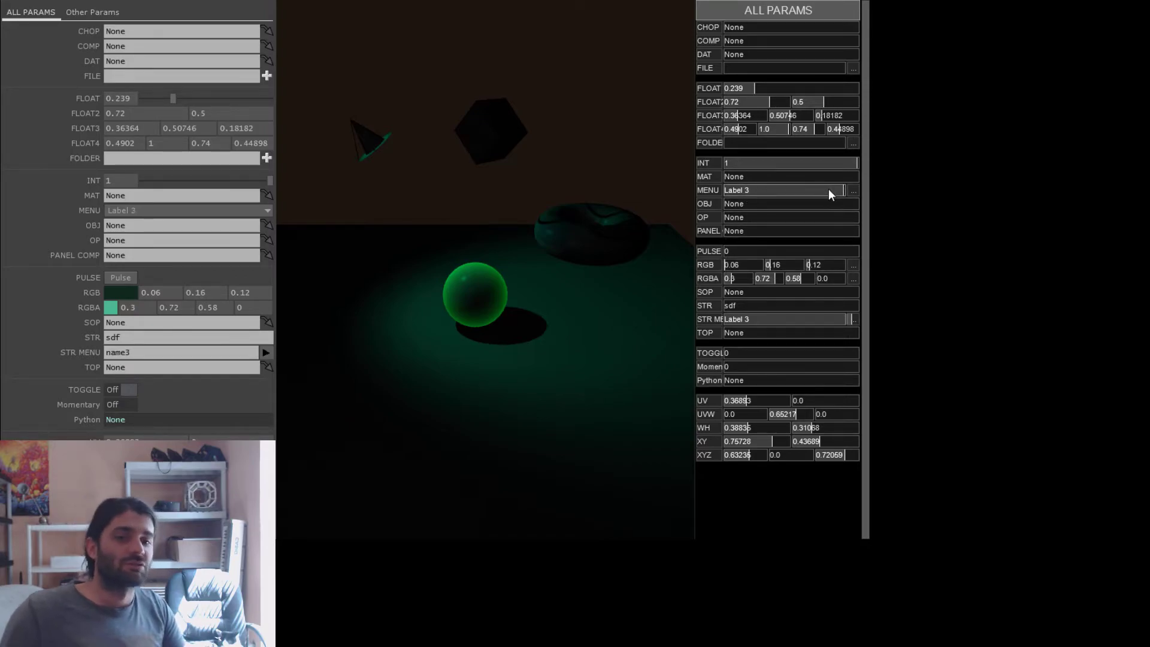
left_click(777, 190)
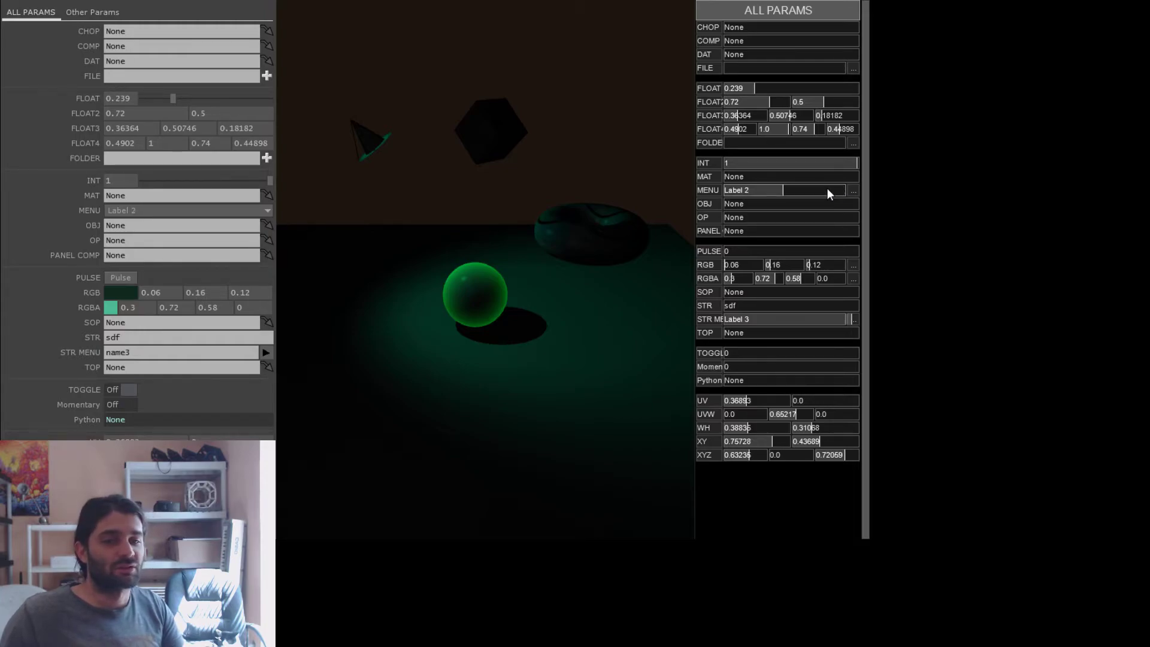
left_click(753, 190)
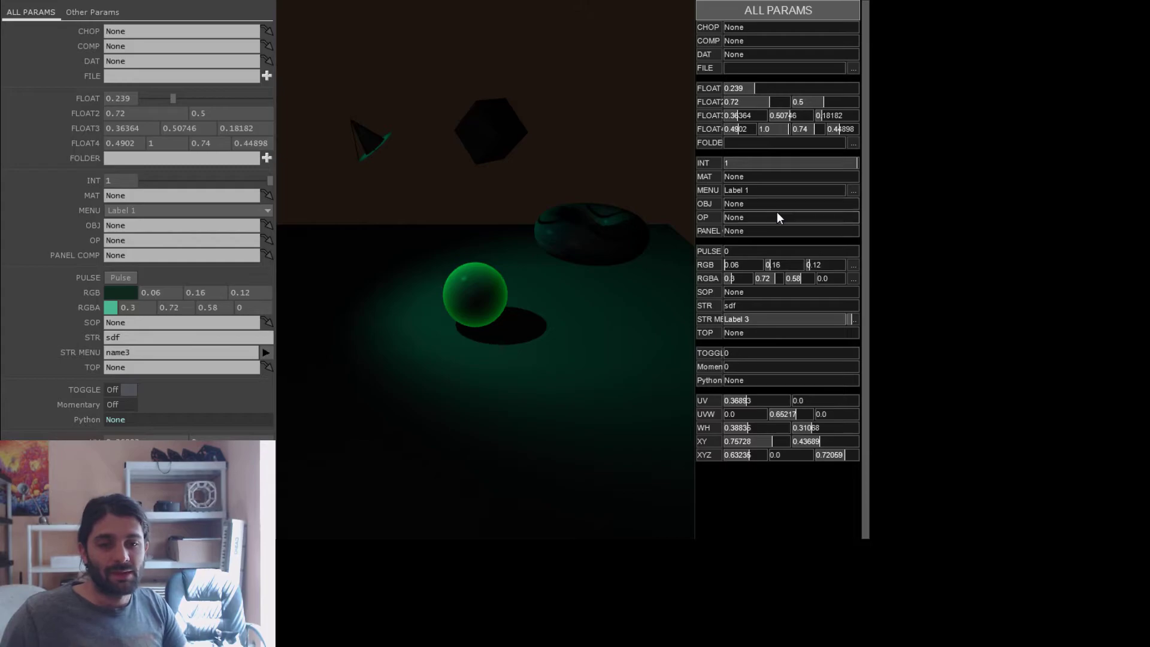
mouse_move(243, 250)
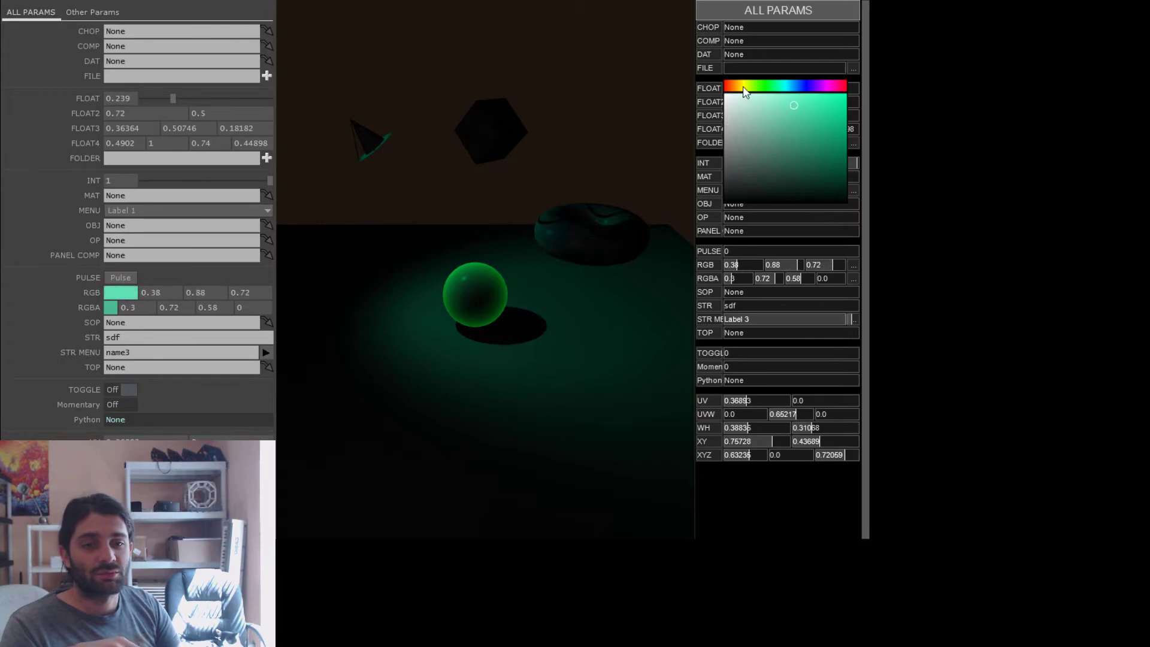
Step: Pick a new RGB colour, set Str to 'dfgdfgf', and adjust the string menu
left_click(796, 101)
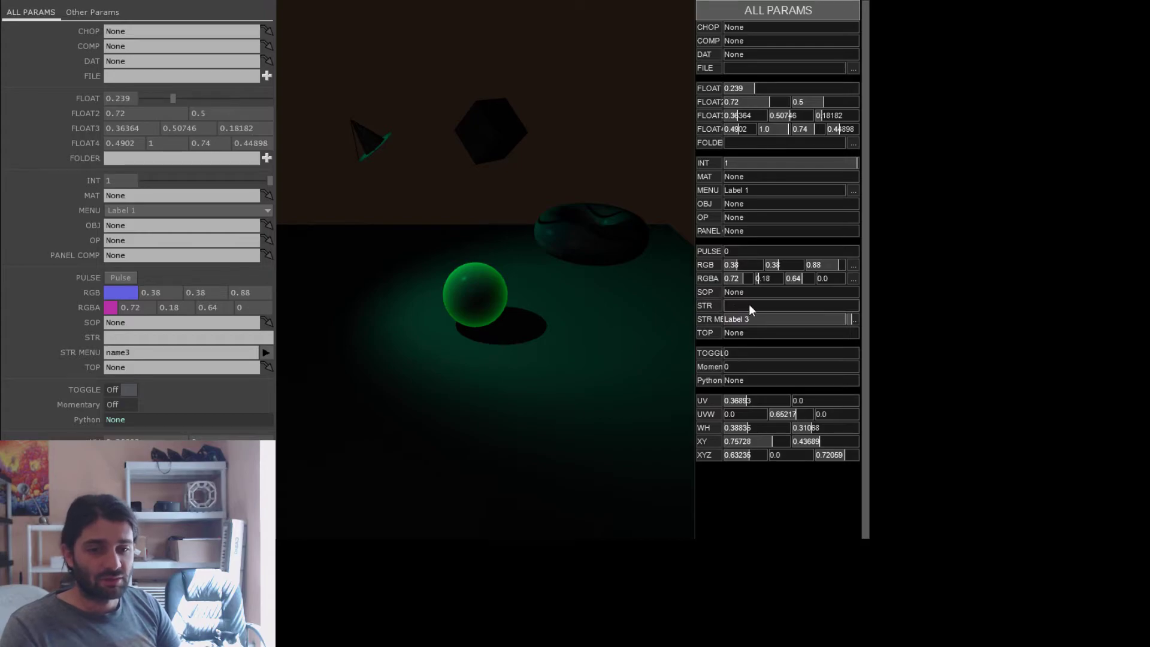
type("dfgdfgf")
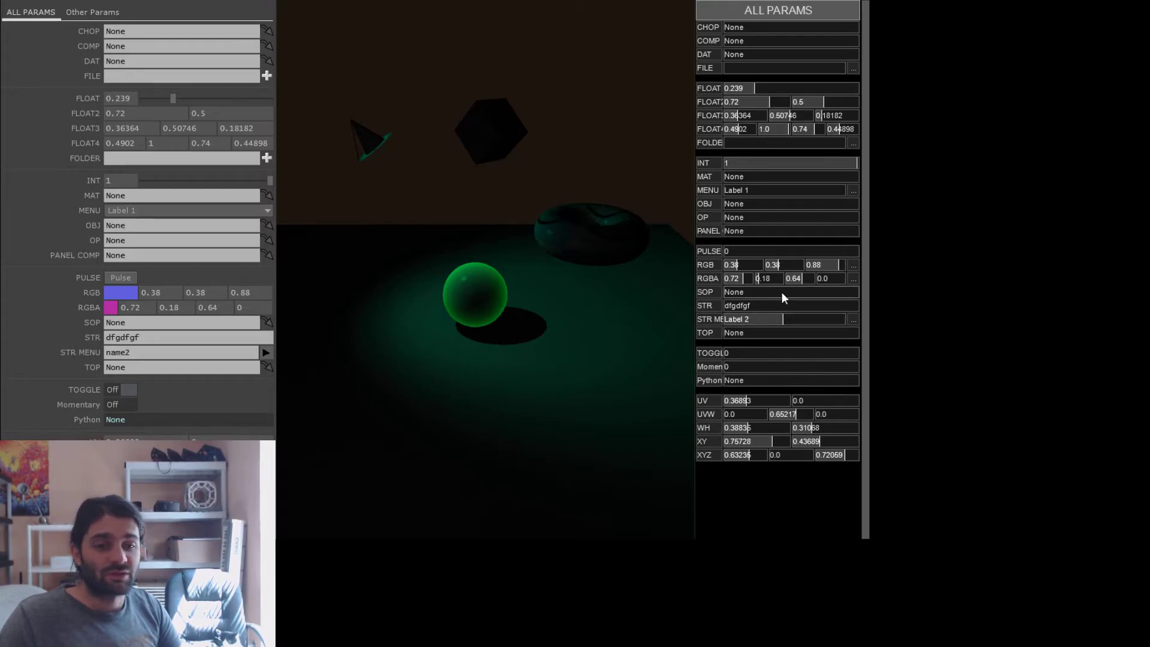
mouse_move(796, 140)
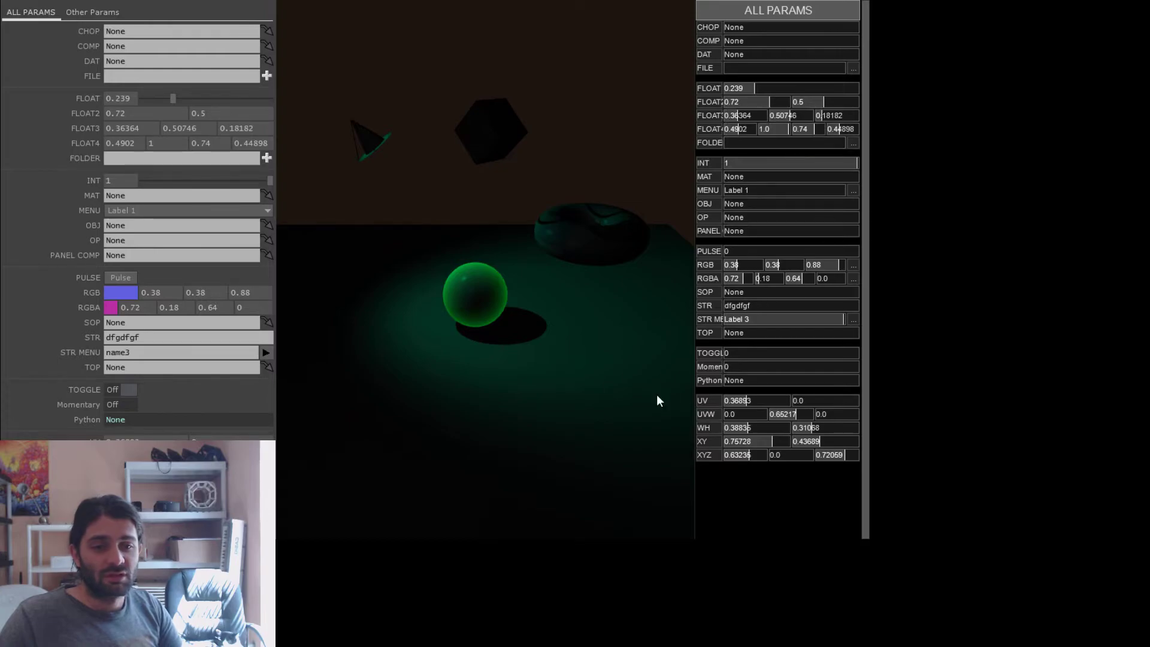
left_click(791, 332)
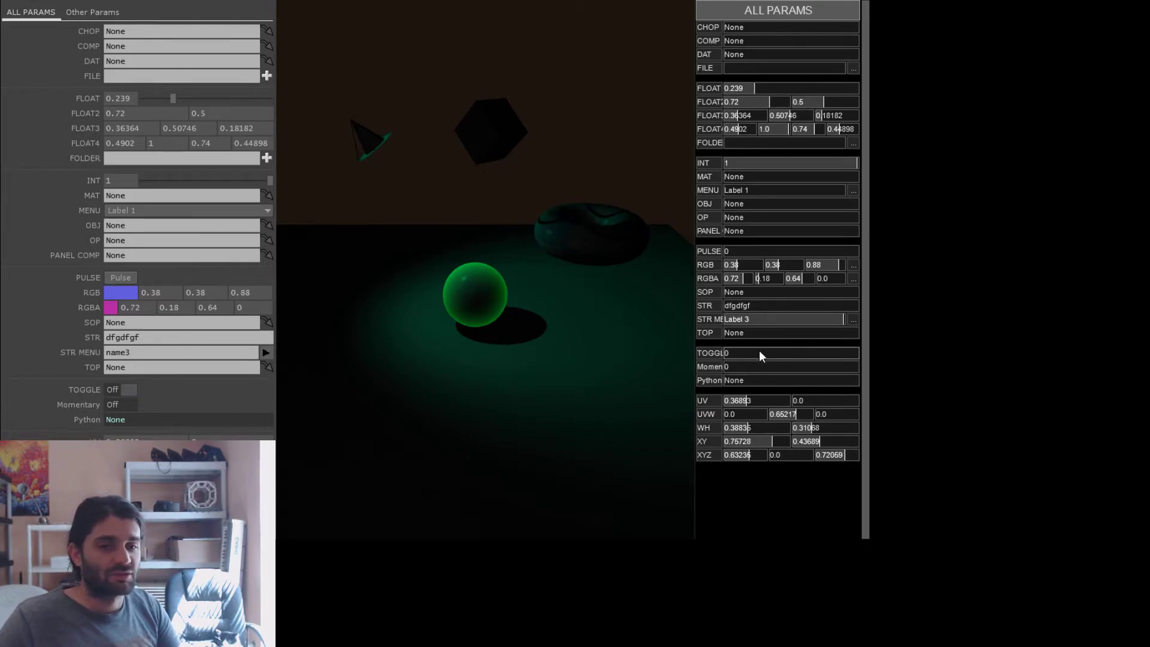
mouse_move(752, 358)
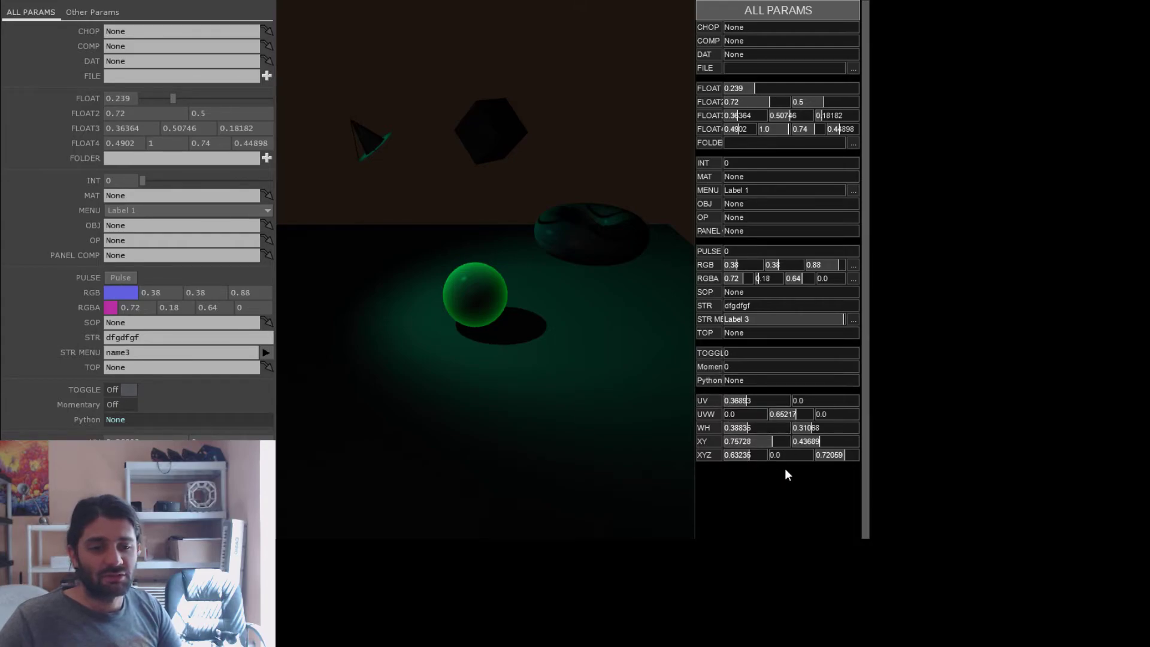
mouse_move(319, 487)
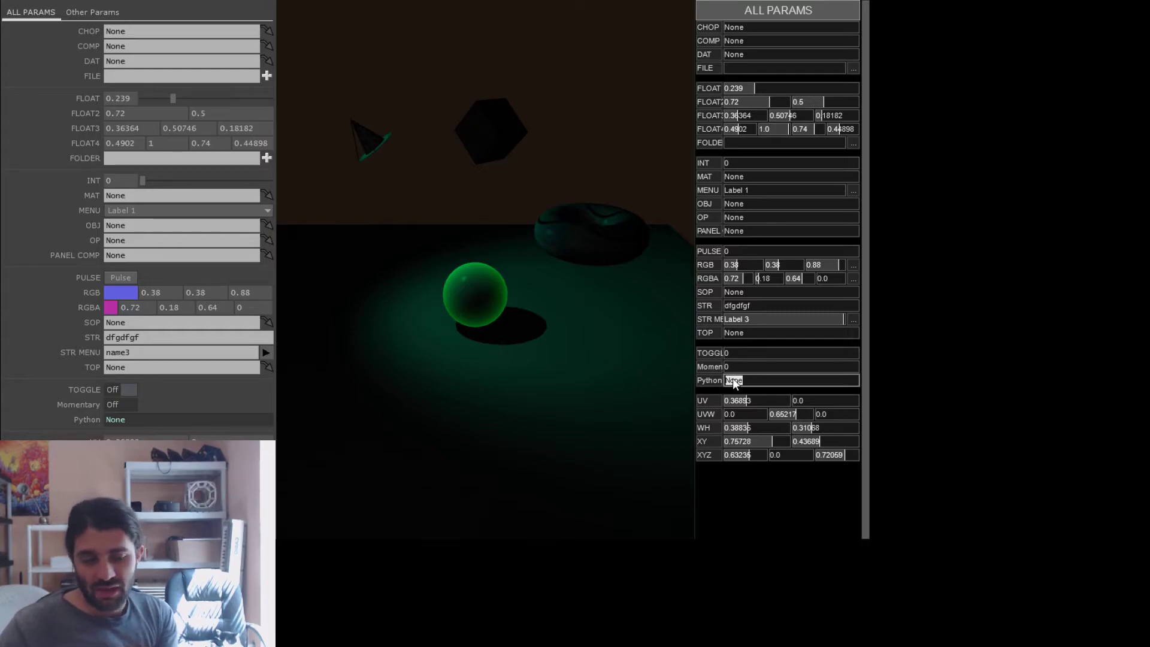
Step: Enter 1, then the expression 1+1, in the Python parameter field
type("1")
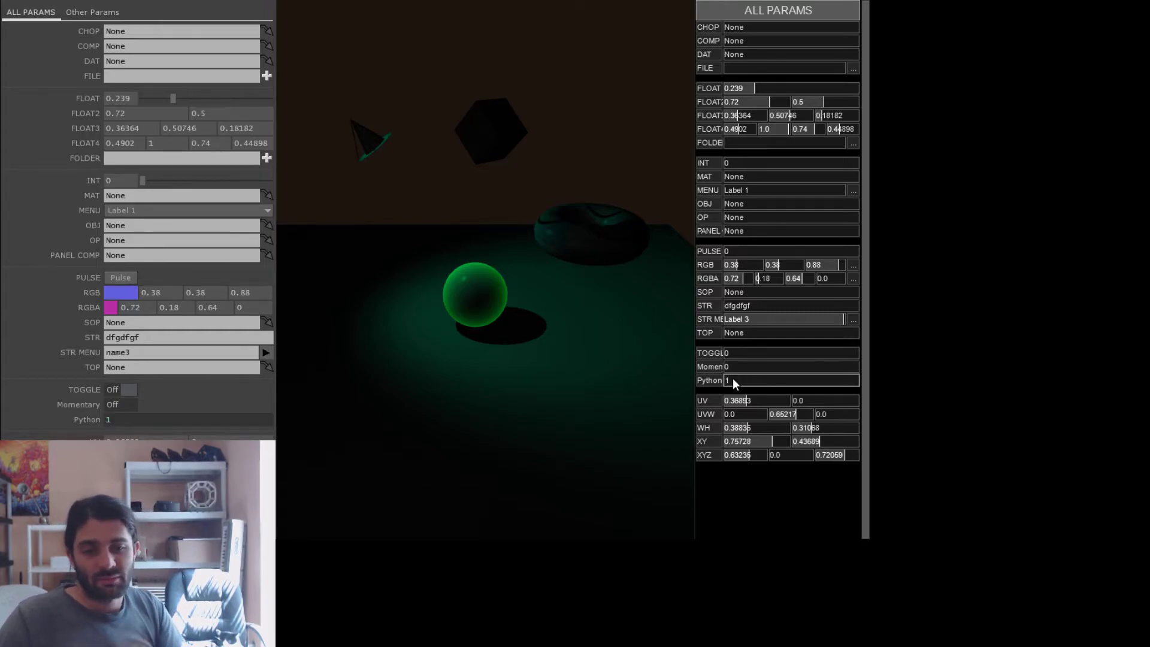
mouse_move(337, 389)
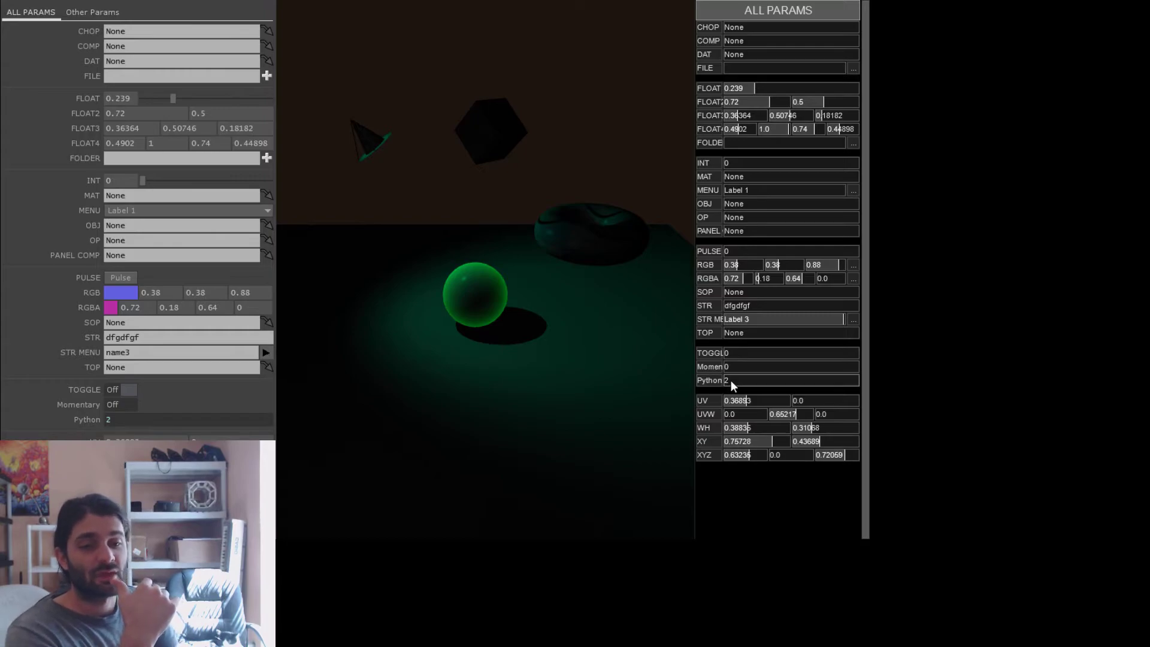
type("1+1")
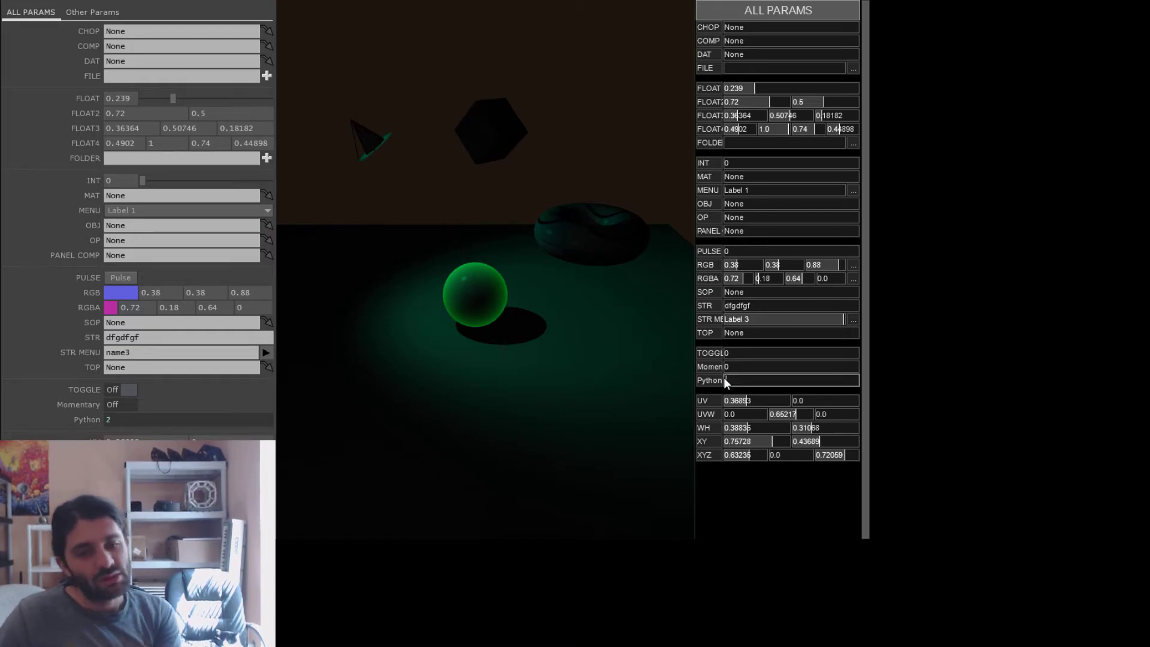
Step: Set the Python parameter to absTime.frame, then to math.sin(absTime.frame)
type("absTime.frame")
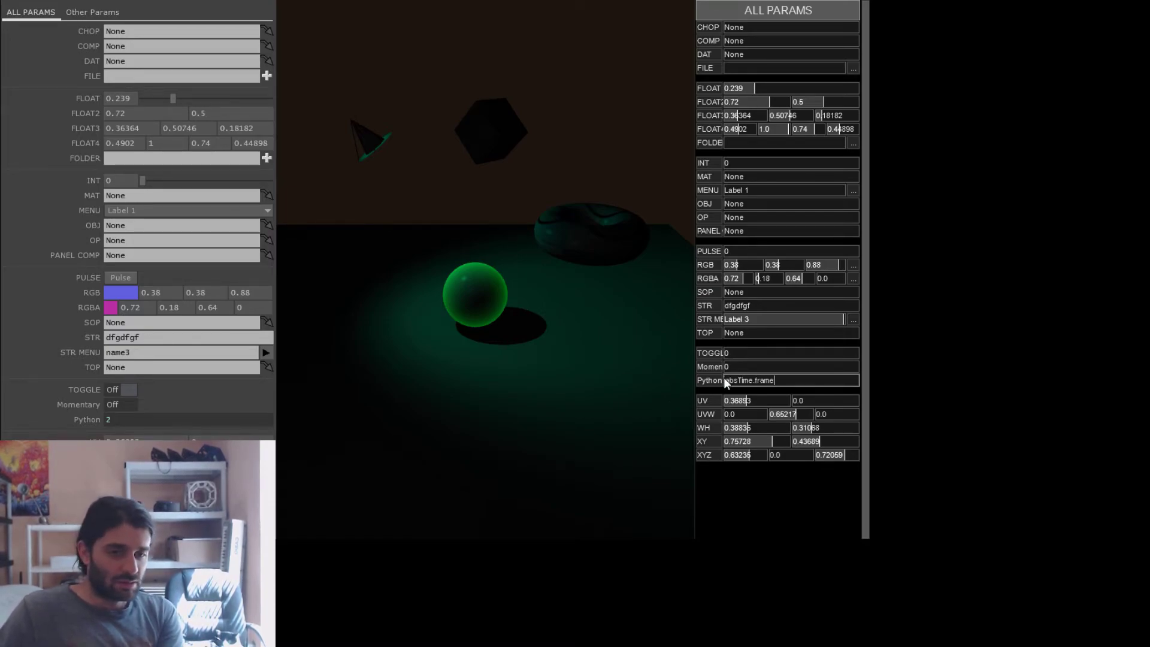
key("ctrl+a")
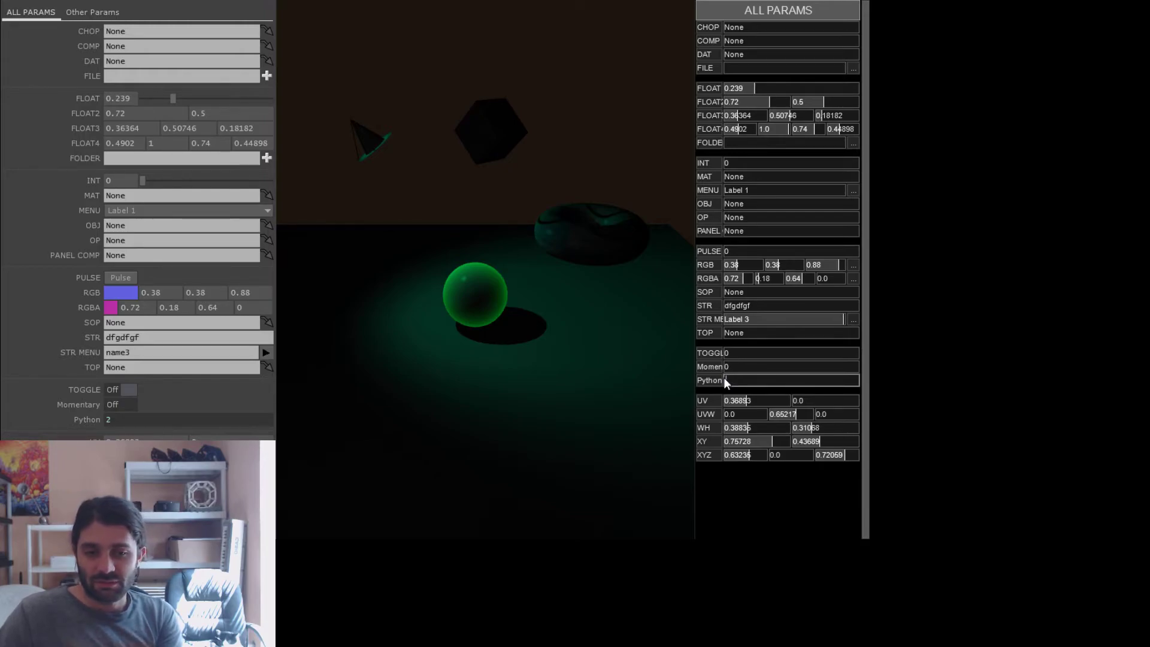
type("math.sin(absTime.frame)")
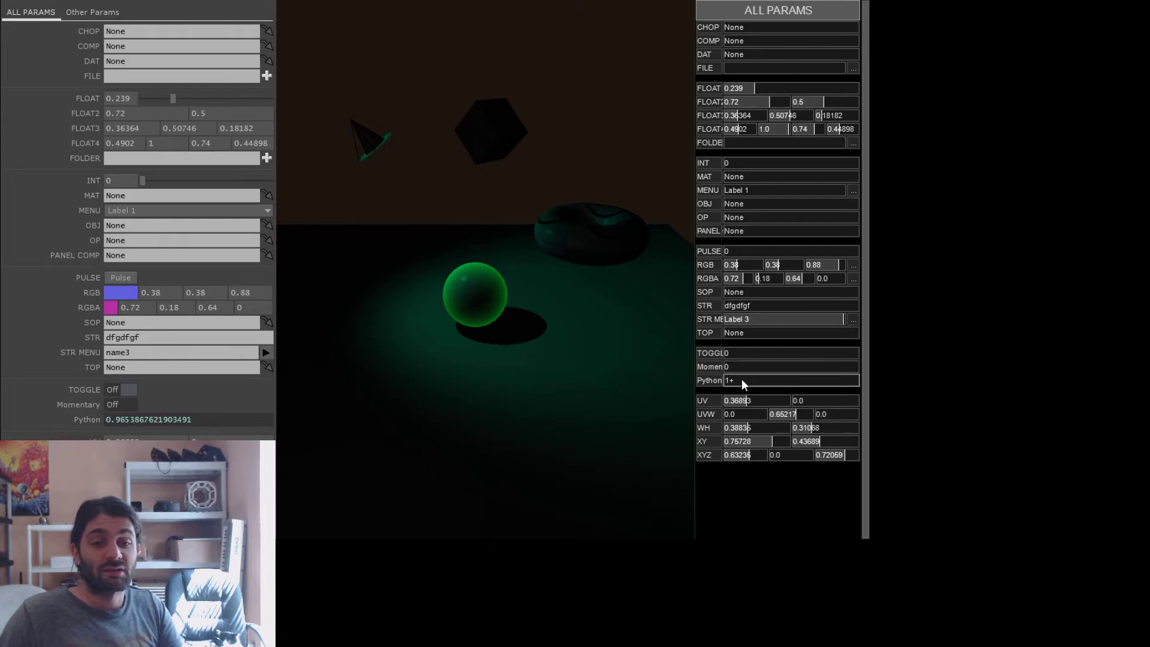
left_click(777, 379)
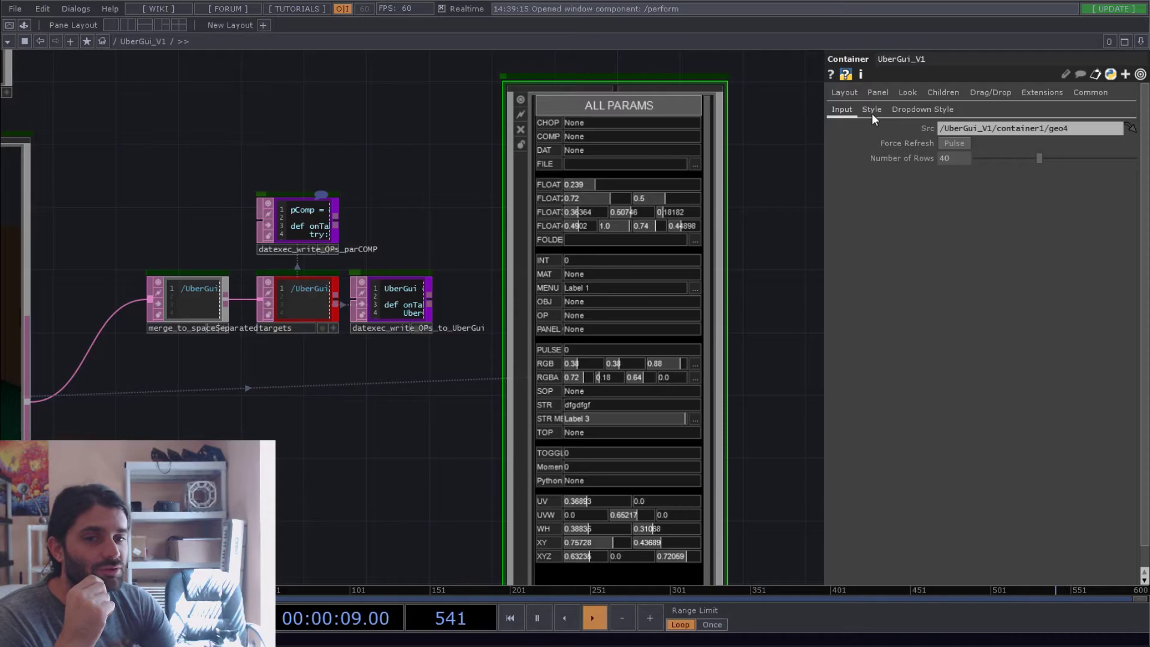
Step: Show the Style page of the UberGui_V1 component's parameters
left_click(872, 108)
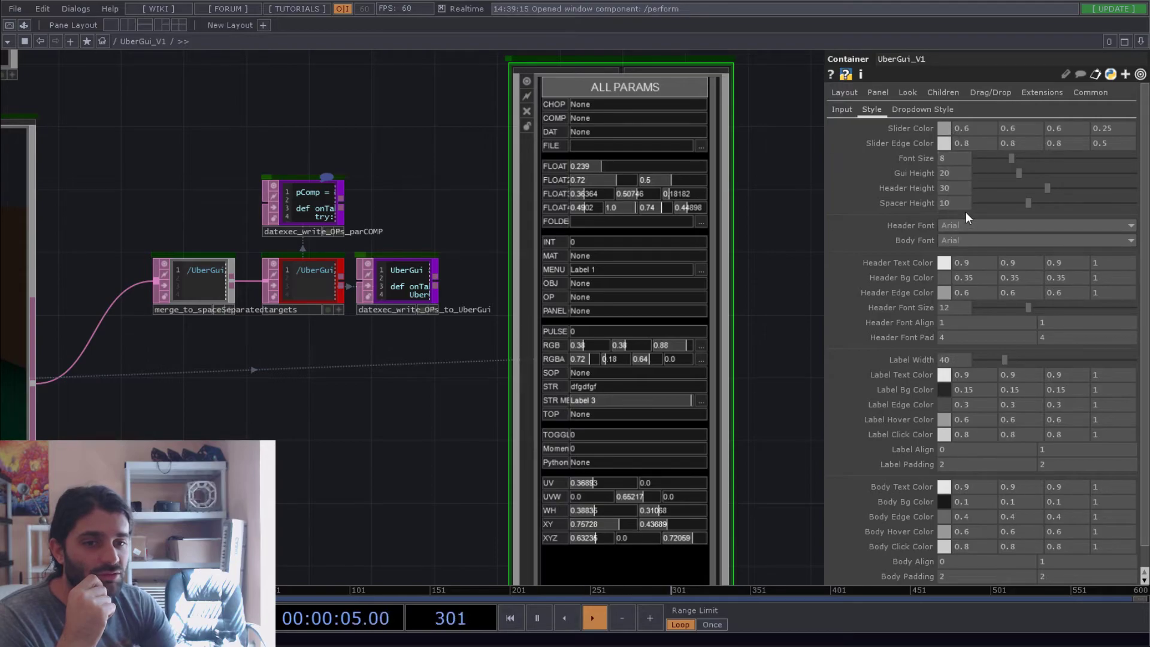
Step: Use a Calibri header font, slightly larger text, and bigger header lettering and spacing
left_click(1036, 225)
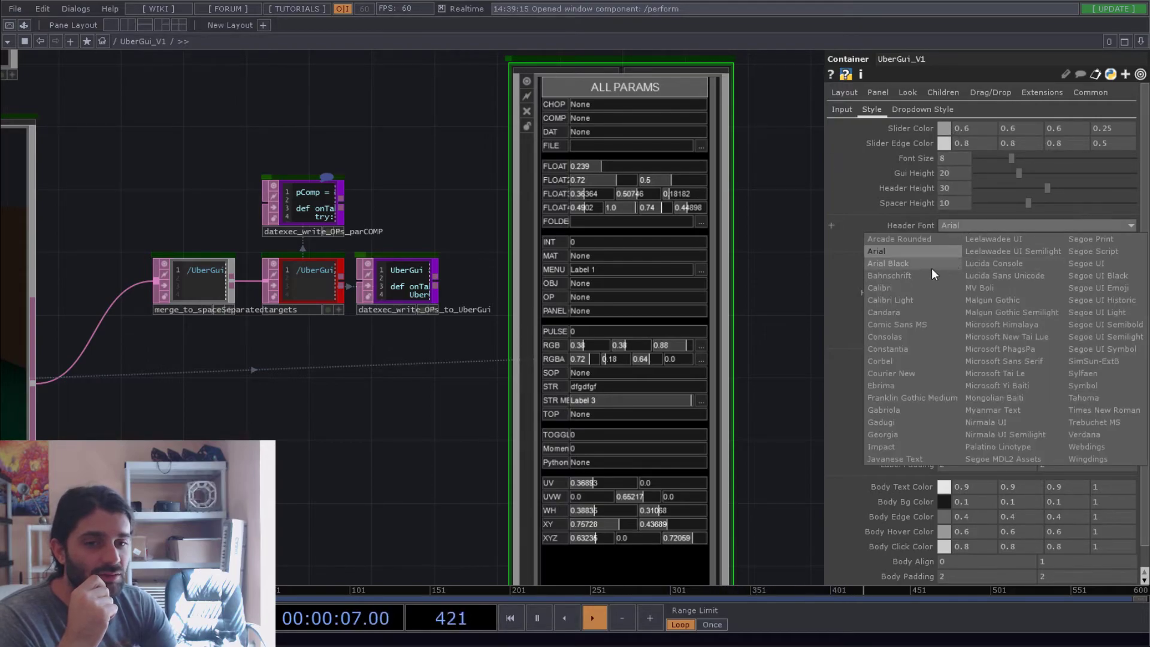
left_click(889, 275)
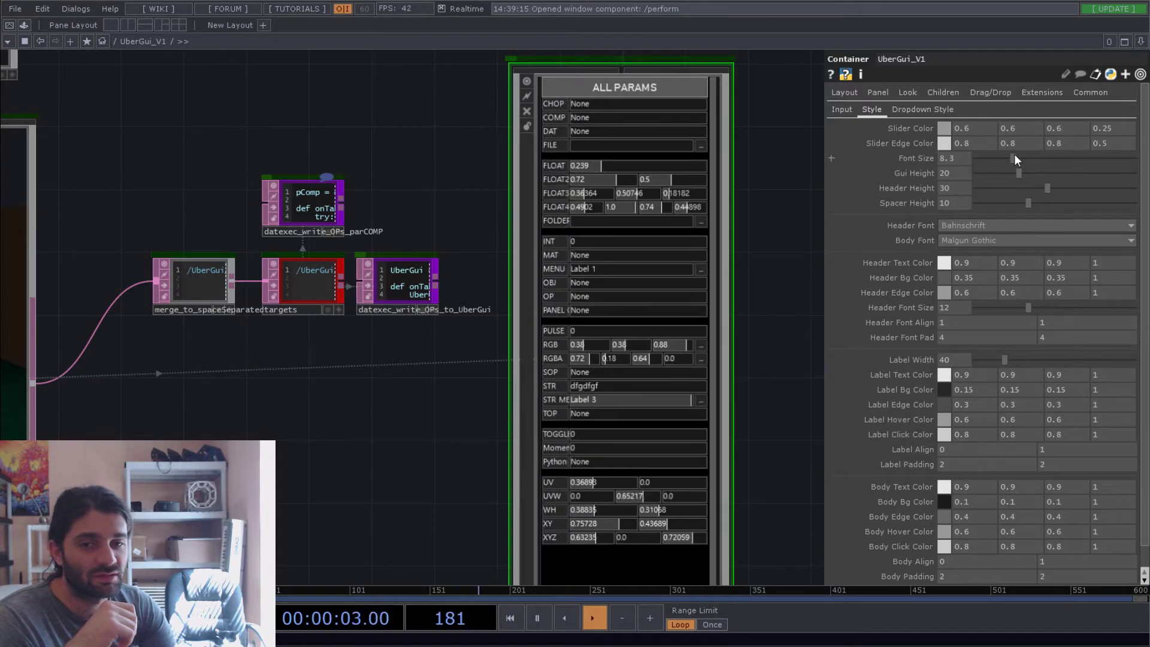
left_click_drag(1027, 307, 1068, 307)
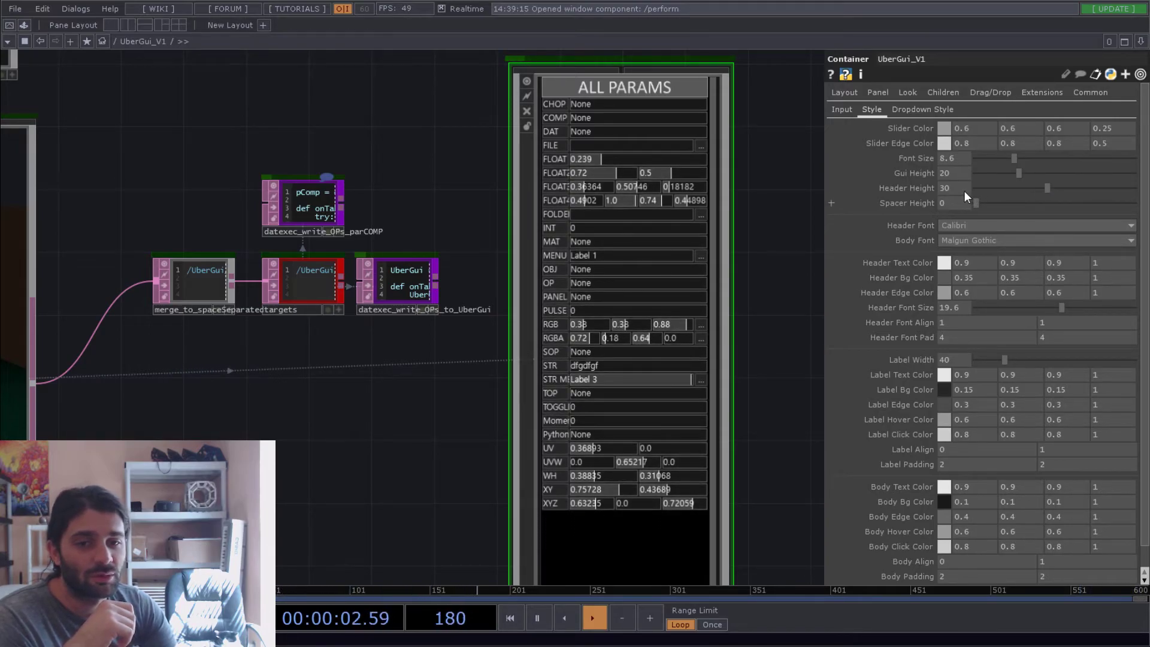
left_click_drag(1020, 203, 1045, 203)
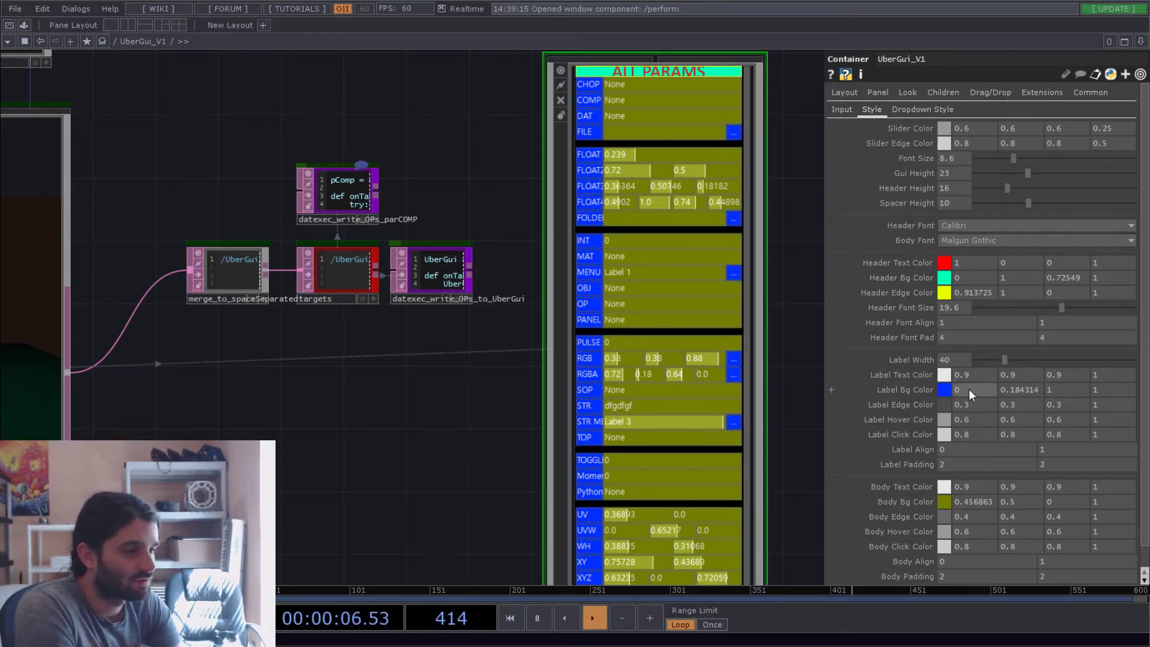
mouse_move(590, 204)
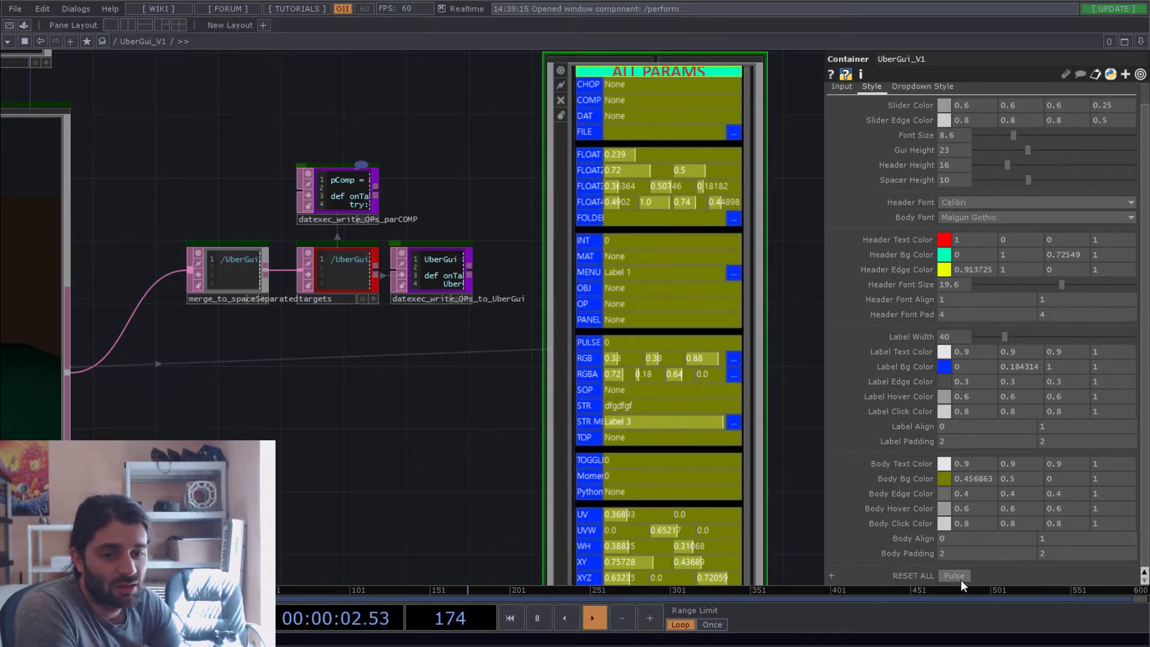
Step: Restore all style settings to their defaults with the Reset All pulse
left_click(953, 575)
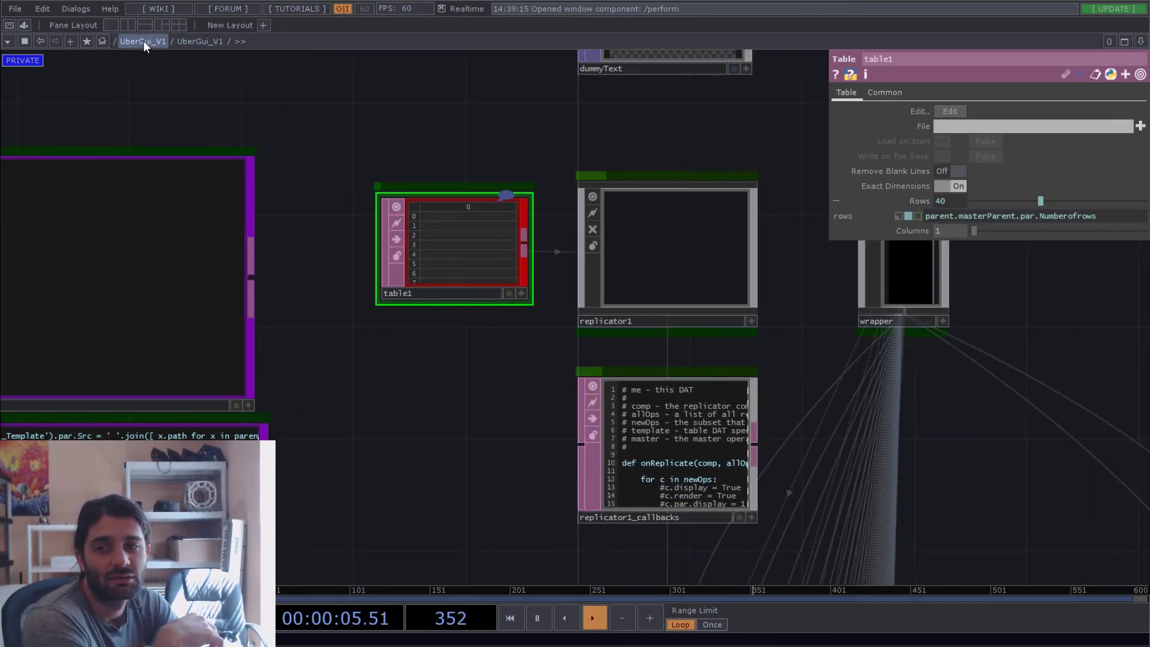
Step: Go back up to the top-level UberGui_V1 network via the path bar
left_click(141, 41)
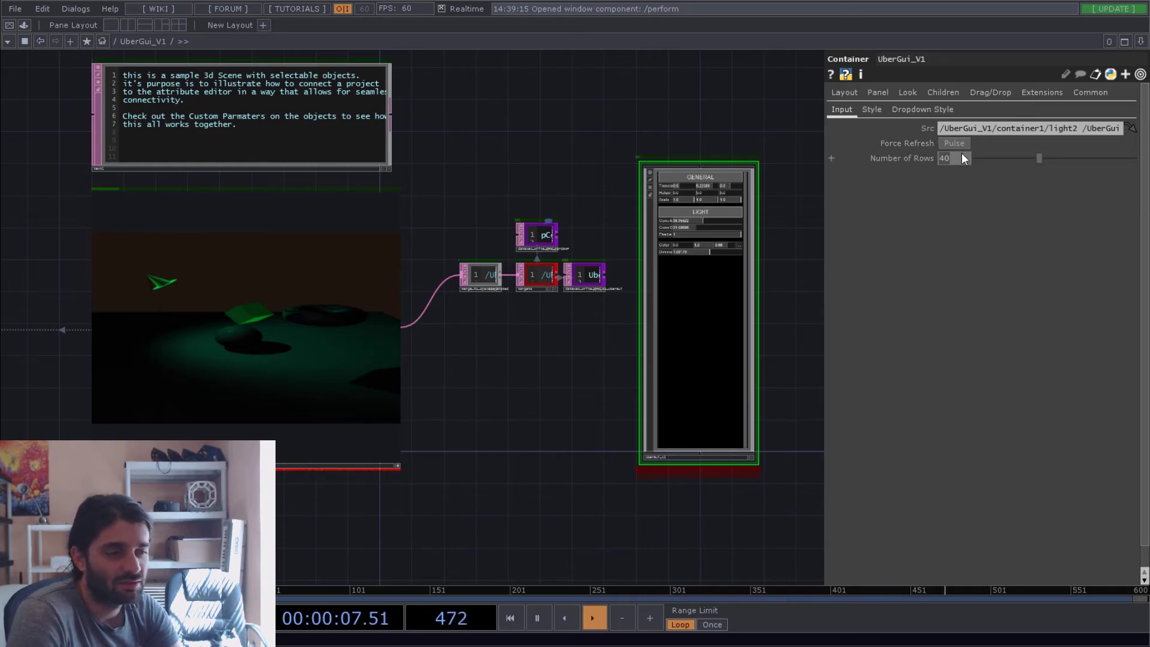
mouse_move(575, 222)
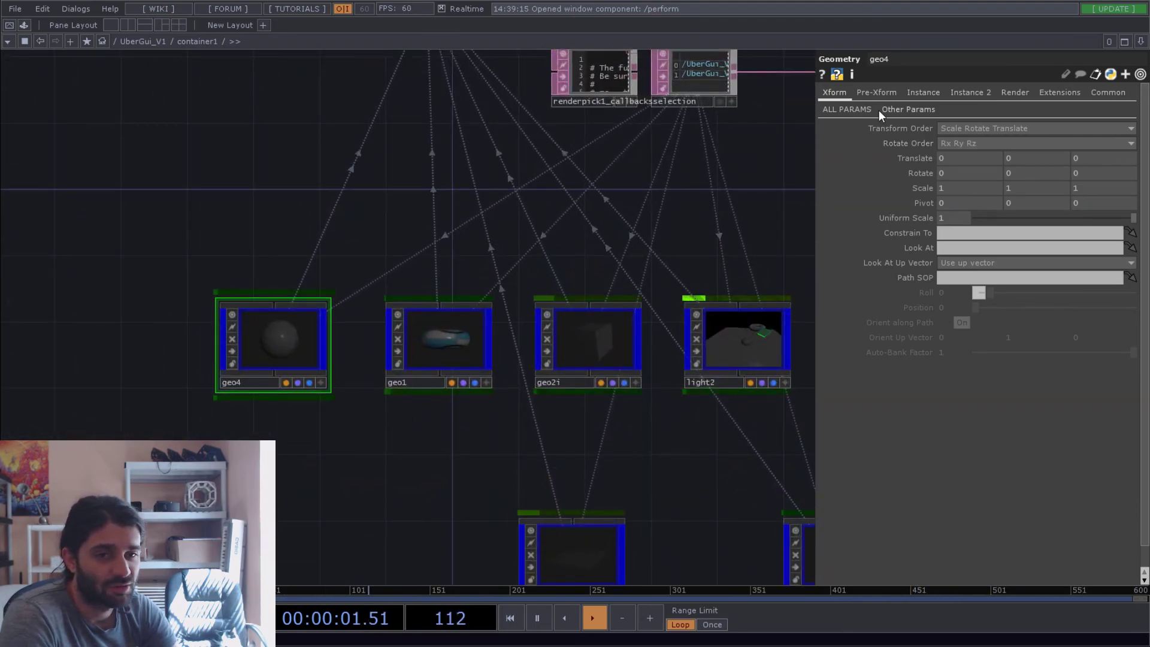
Step: Select geo1, then geo2i, and view geo2i's Xform translate expressions
left_click(438, 342)
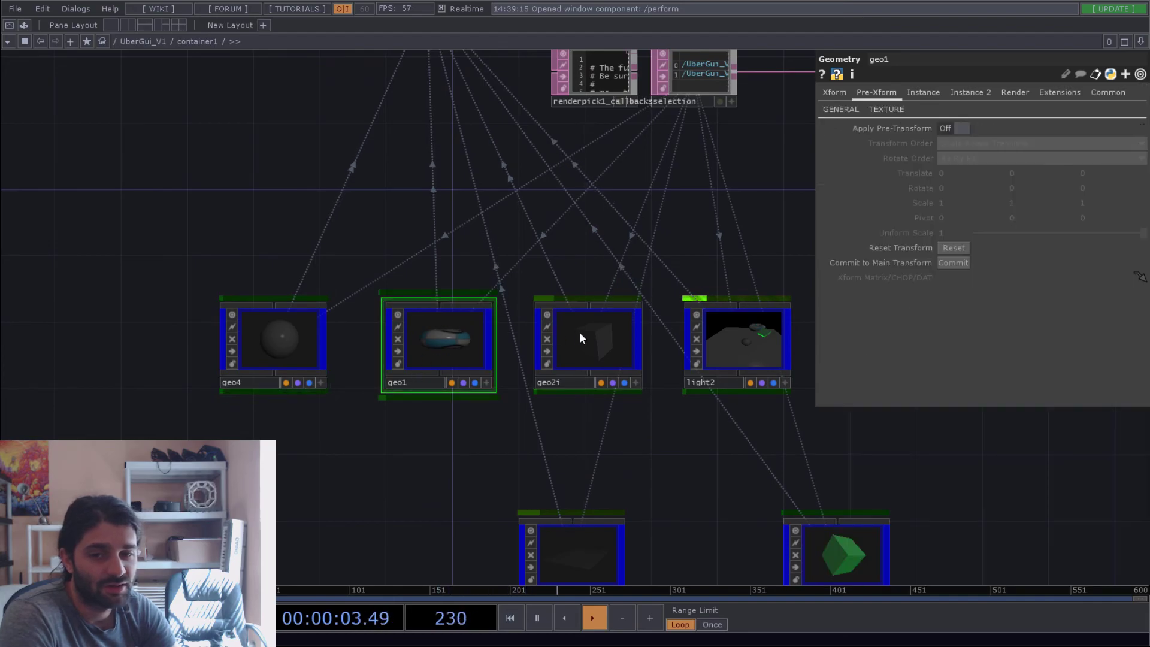
left_click(587, 337)
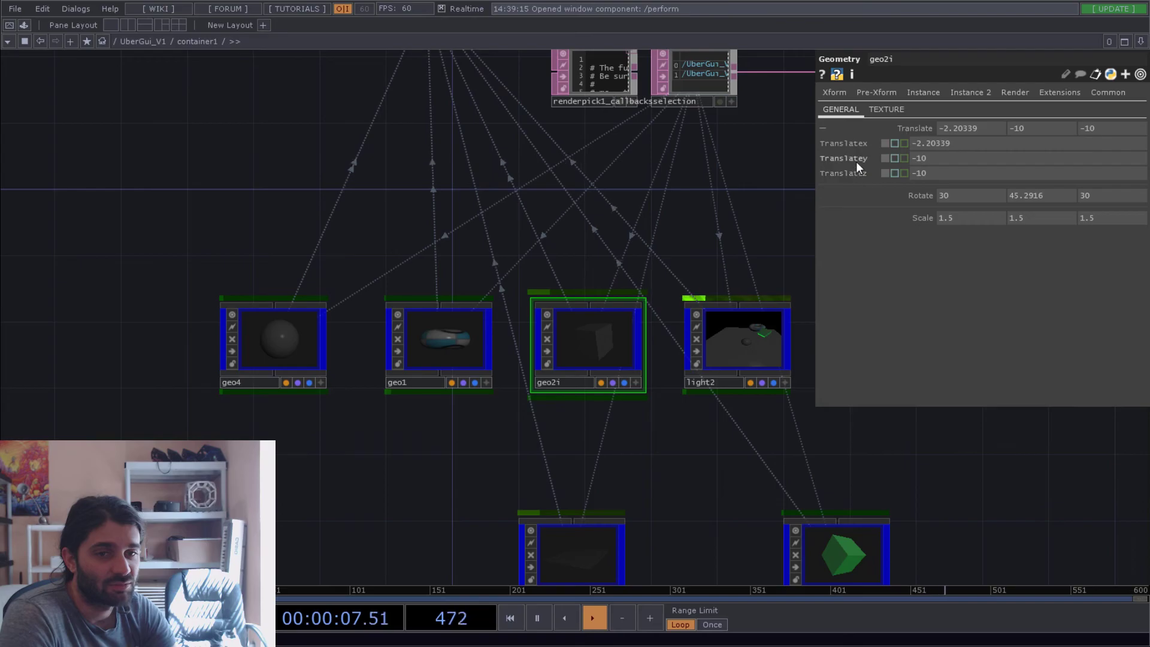
left_click(833, 92)
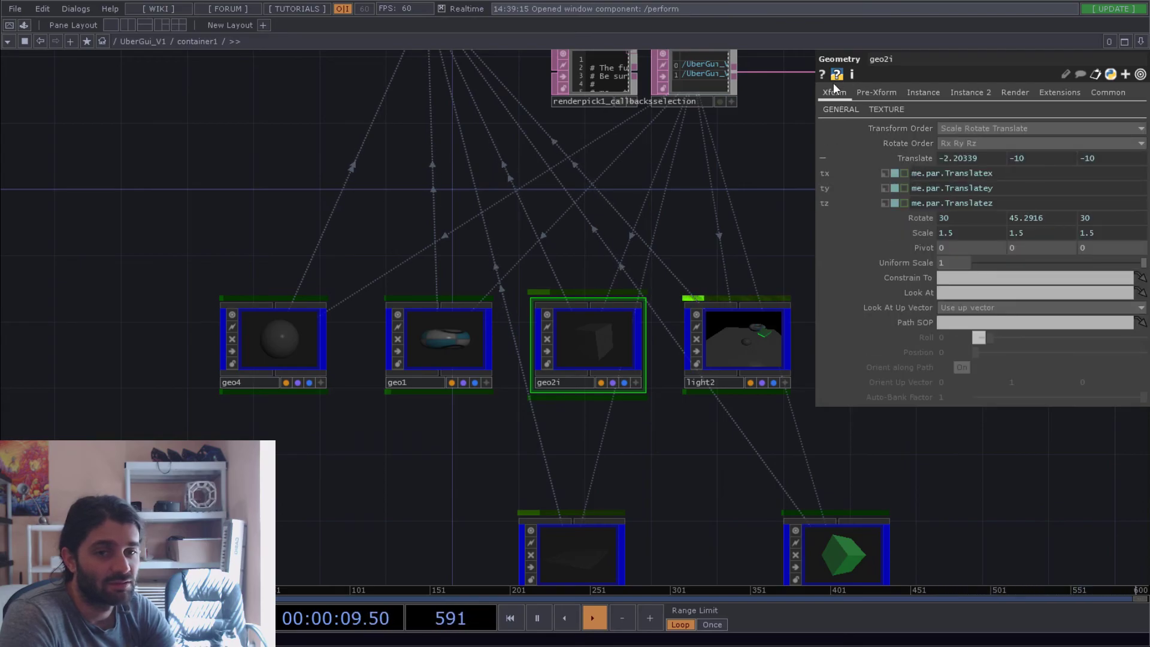